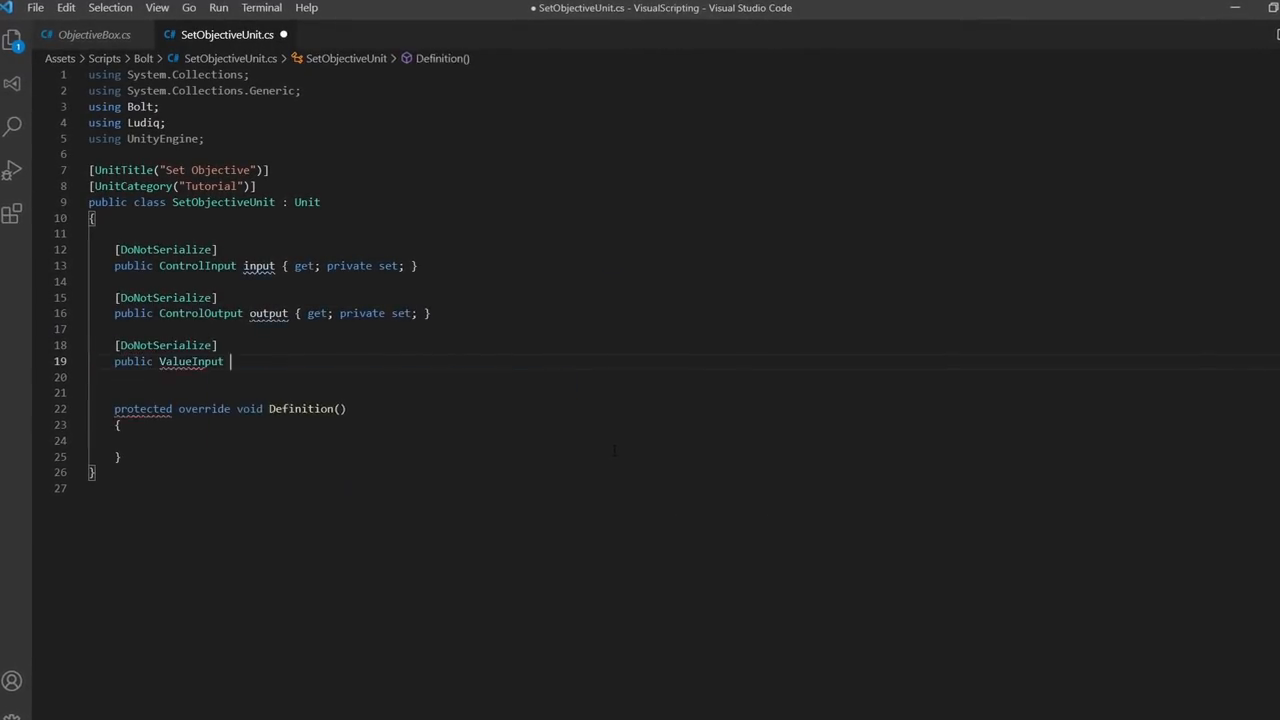
Play through the finished tutorial's modal pages and seed-collected message, then return to the Demo scene
{"action": "type", "text": "valueIn { get; private set; }"}
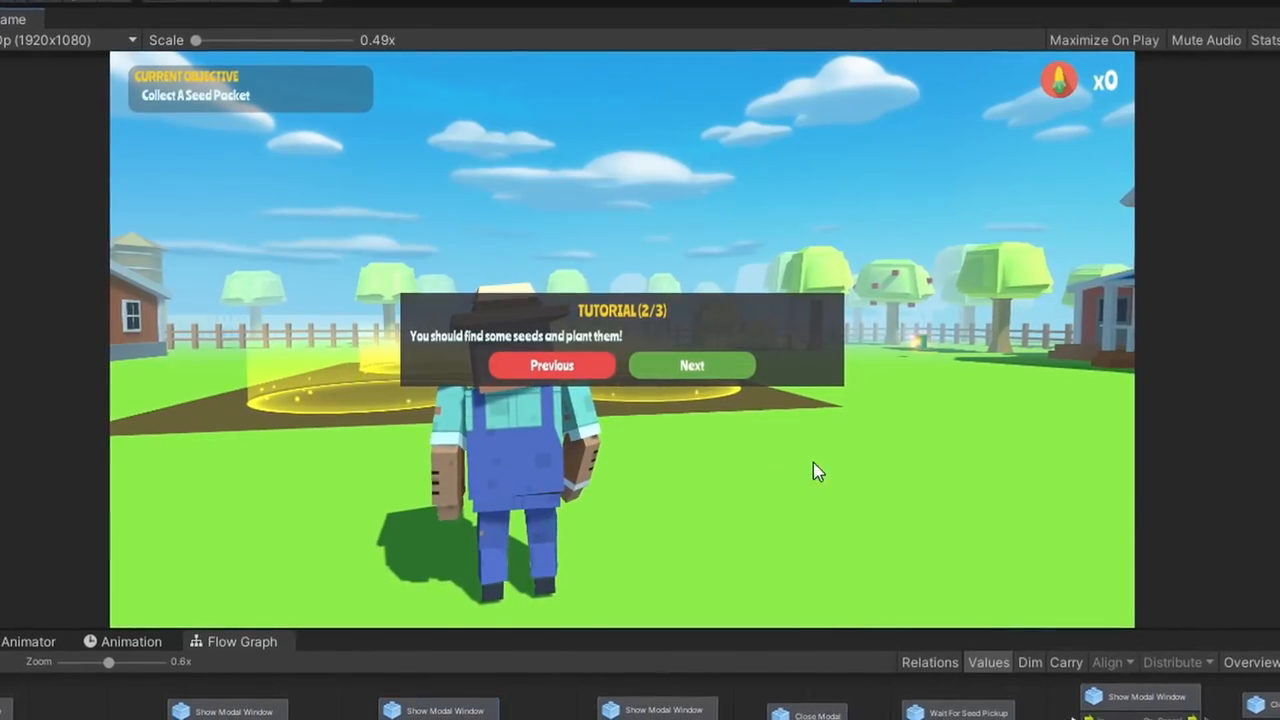
{"action": "left_click", "coordinate": [692, 364]}
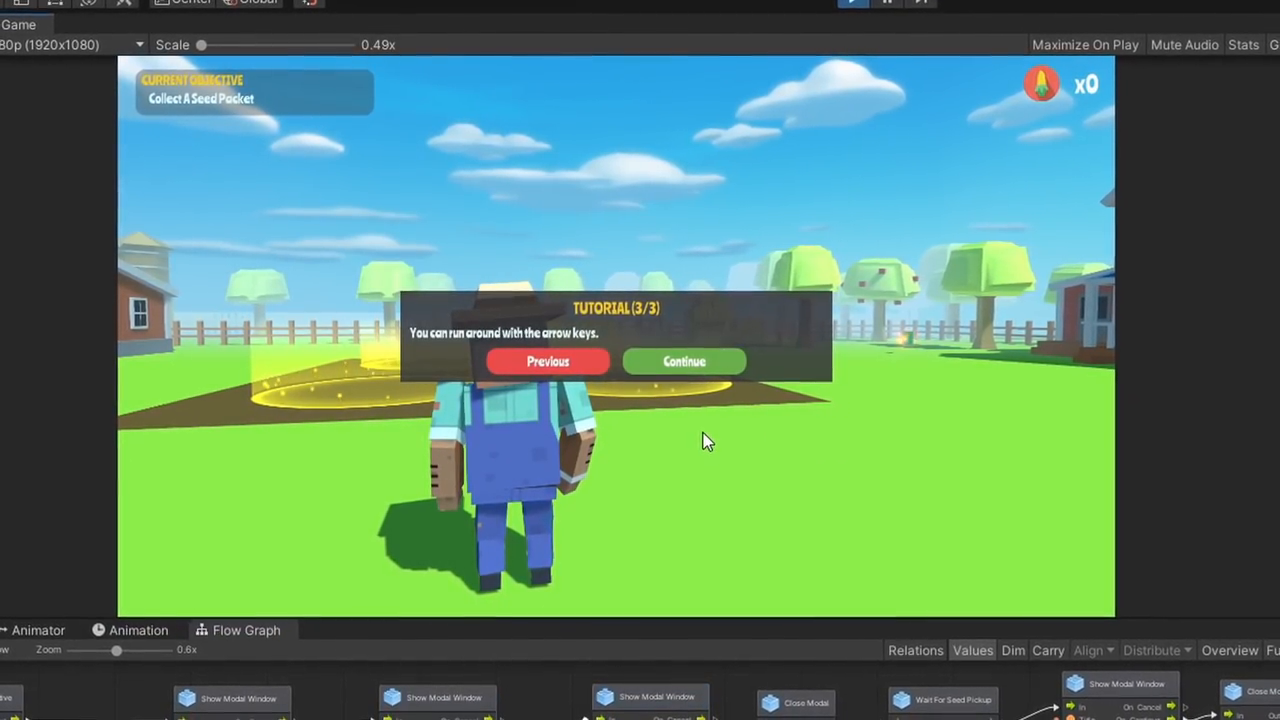
{"action": "left_click", "coordinate": [684, 360]}
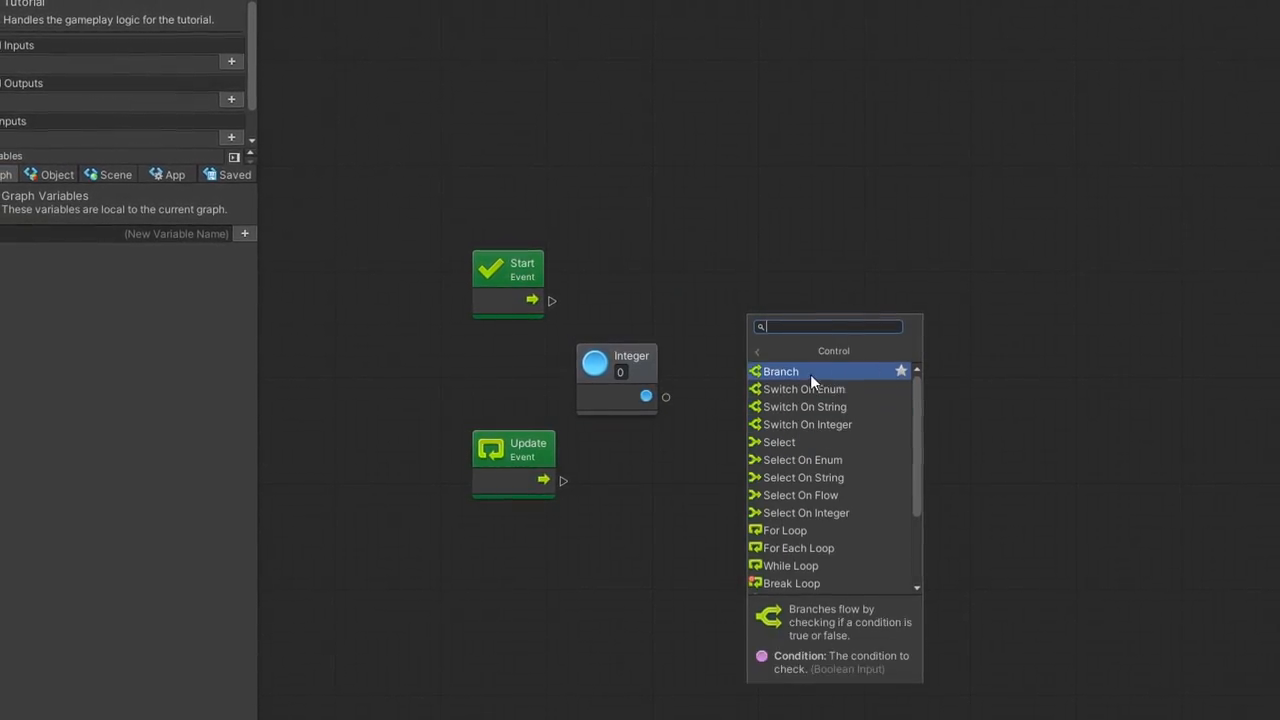
{"action": "left_click", "coordinate": [780, 370]}
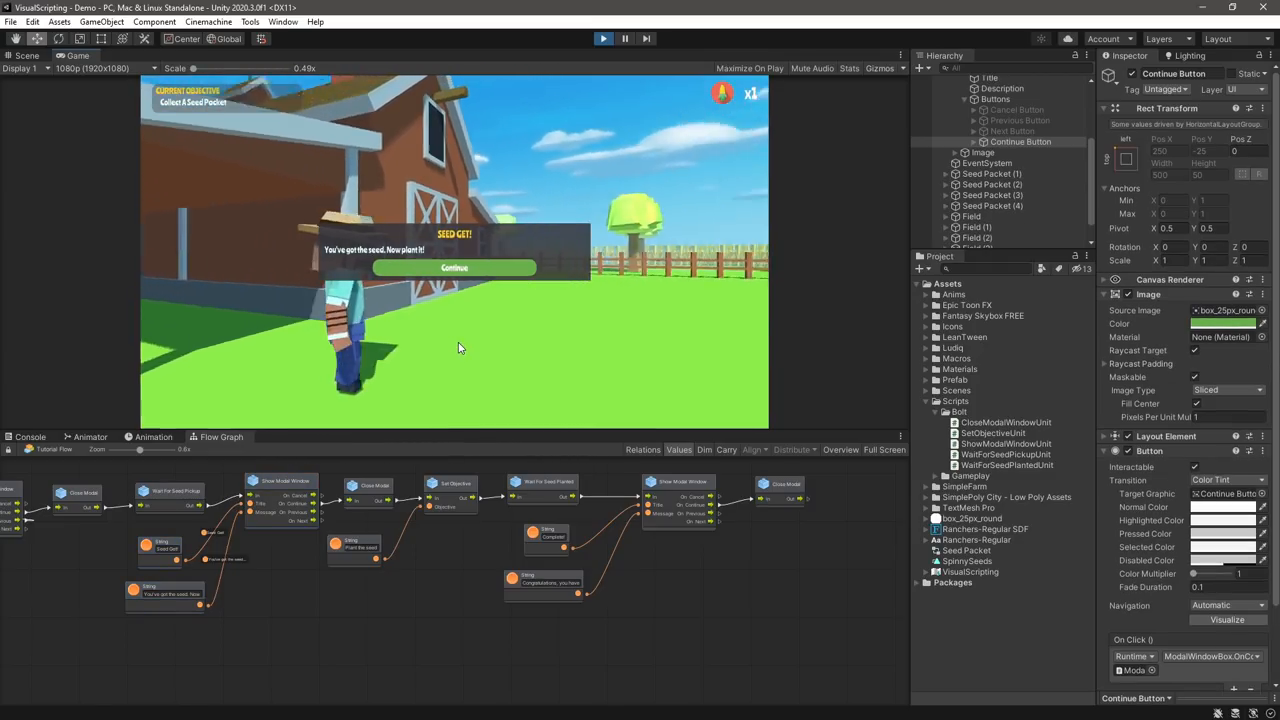
{"action": "left_click", "coordinate": [456, 268]}
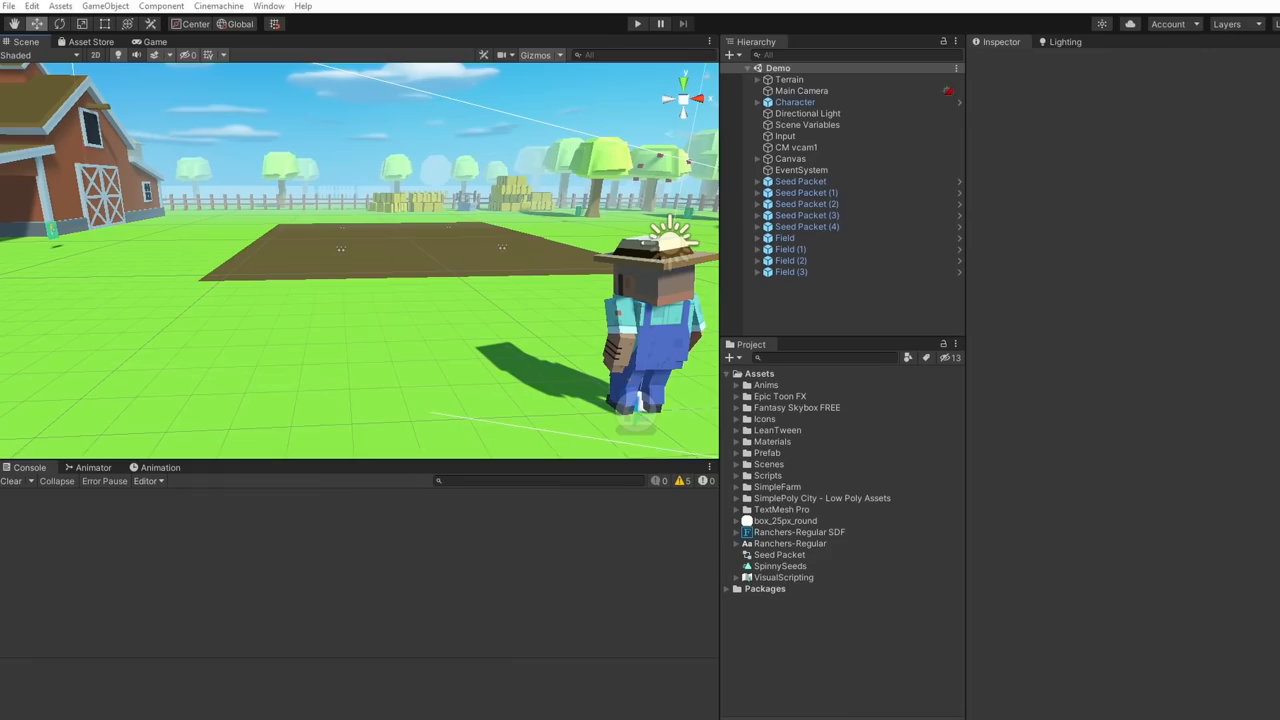
Look up Bolt in the Asset Store and show it in Unity's Package Manager
{"action": "left_click", "coordinate": [638, 24]}
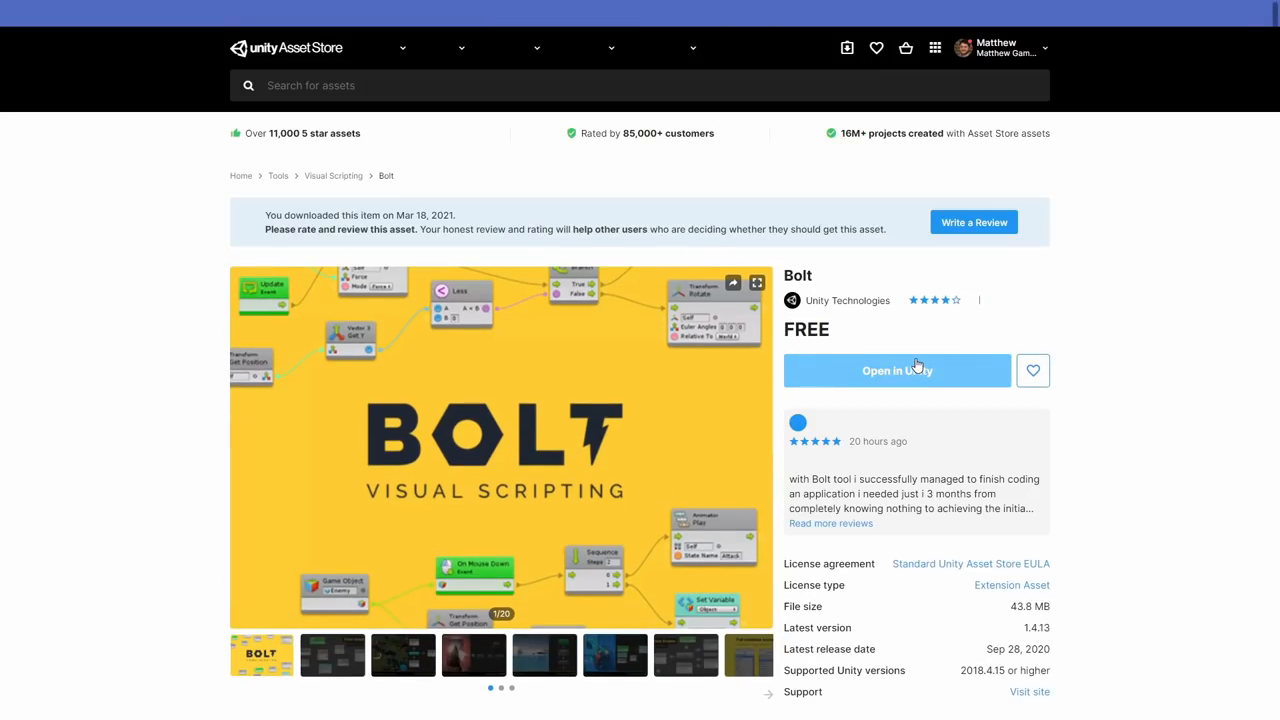
{"action": "left_click", "coordinate": [896, 370]}
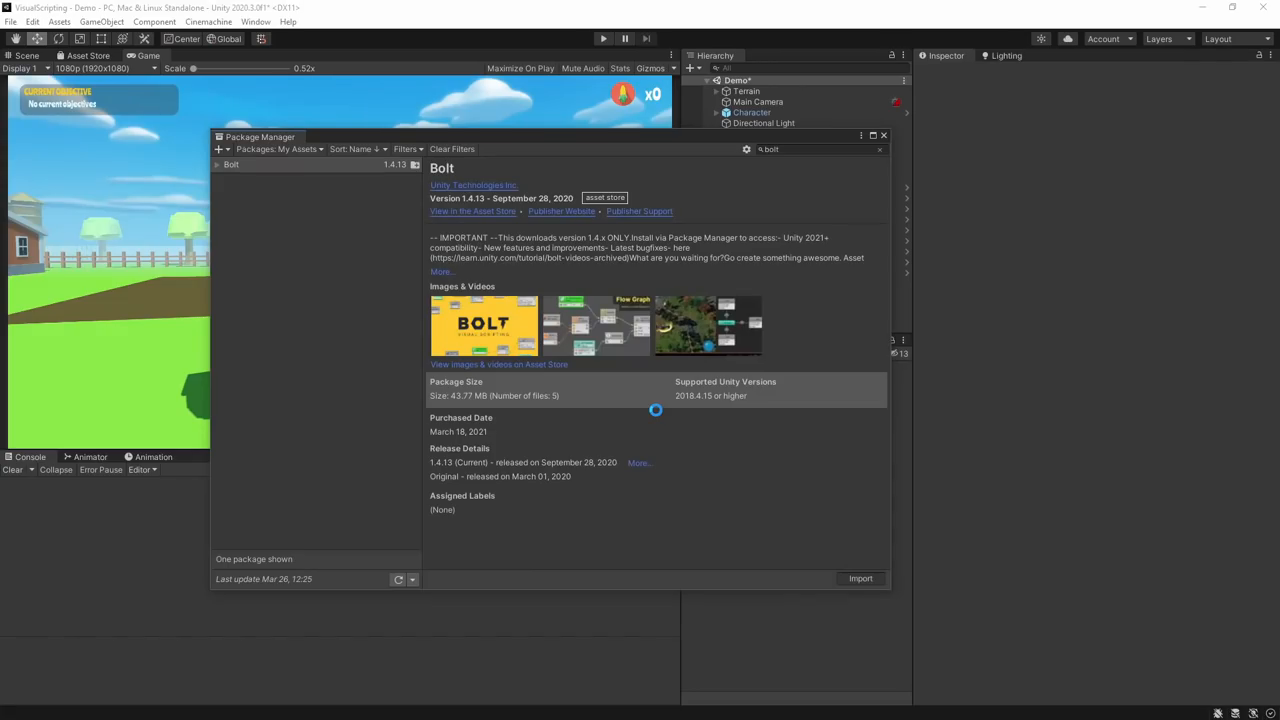
Import Bolt, run Install Bolt and step through the wizard accepting default assemblies and types
{"action": "left_click", "coordinate": [884, 136]}
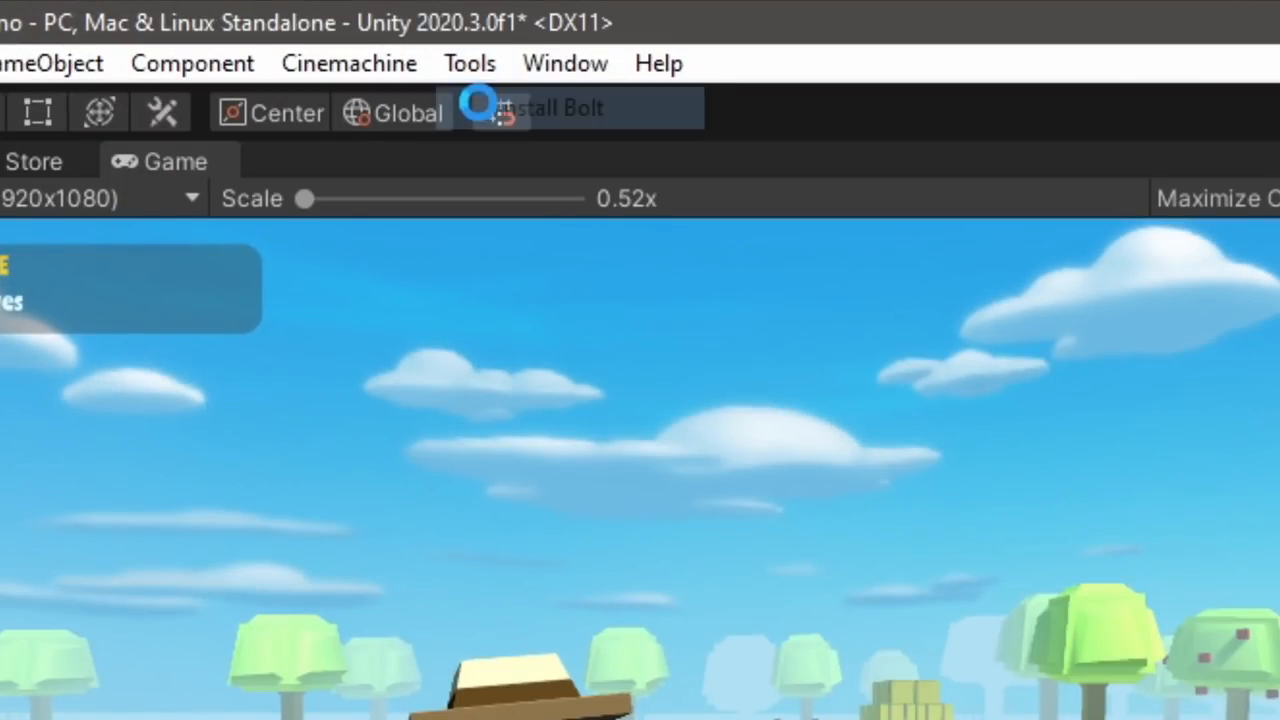
{"action": "left_click", "coordinate": [558, 108]}
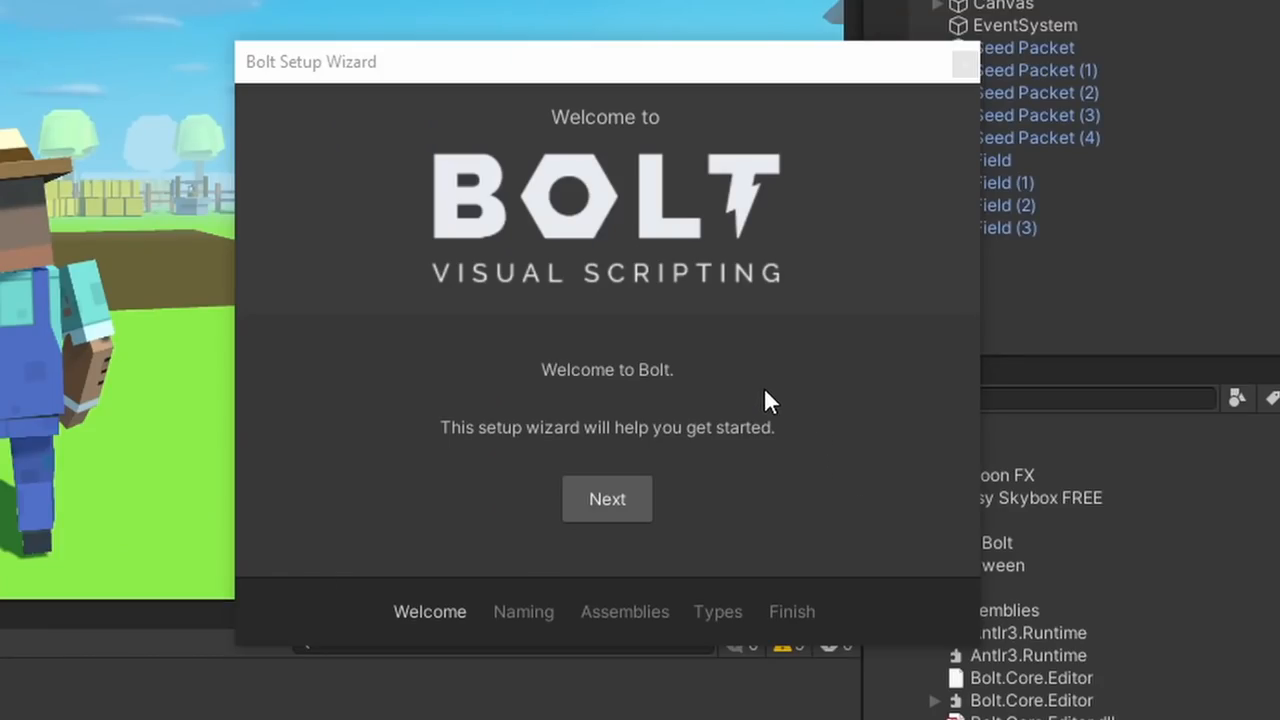
{"action": "left_click", "coordinate": [608, 498]}
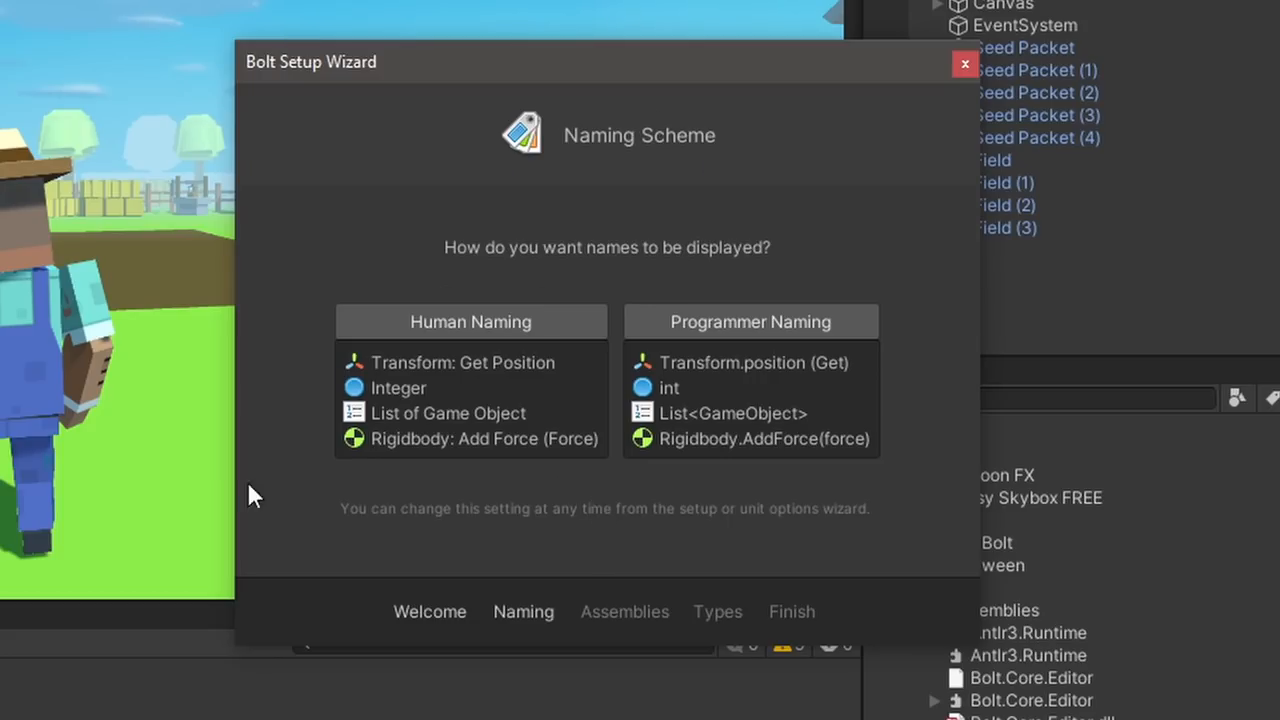
{"action": "mouse_move", "coordinate": [736, 476]}
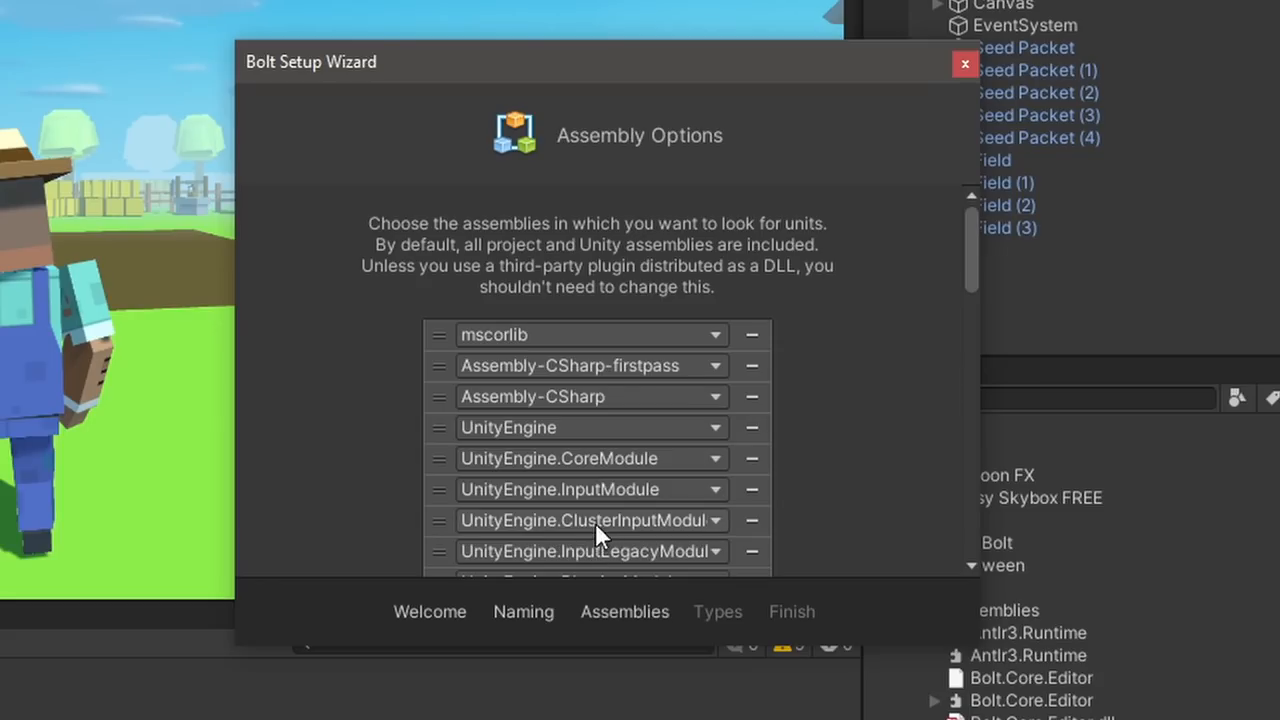
{"action": "scroll", "scroll_direction": "down", "scroll_amount": 3}
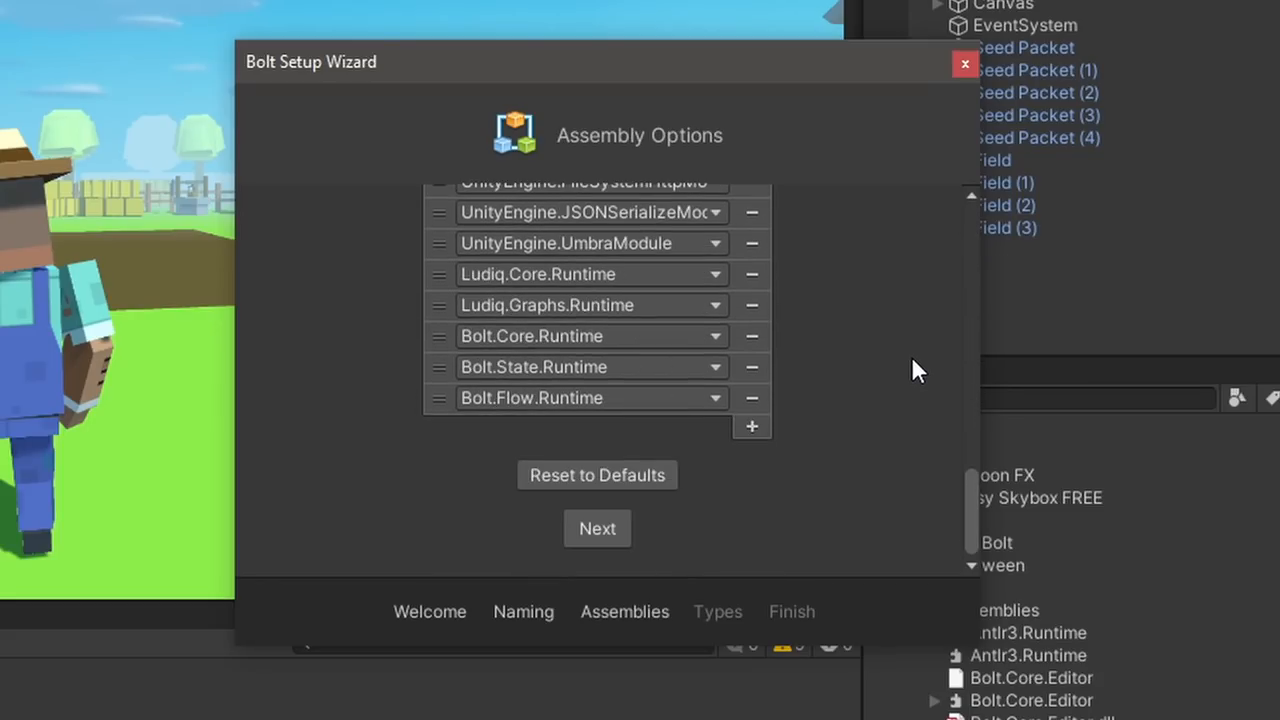
{"action": "left_click", "coordinate": [596, 528]}
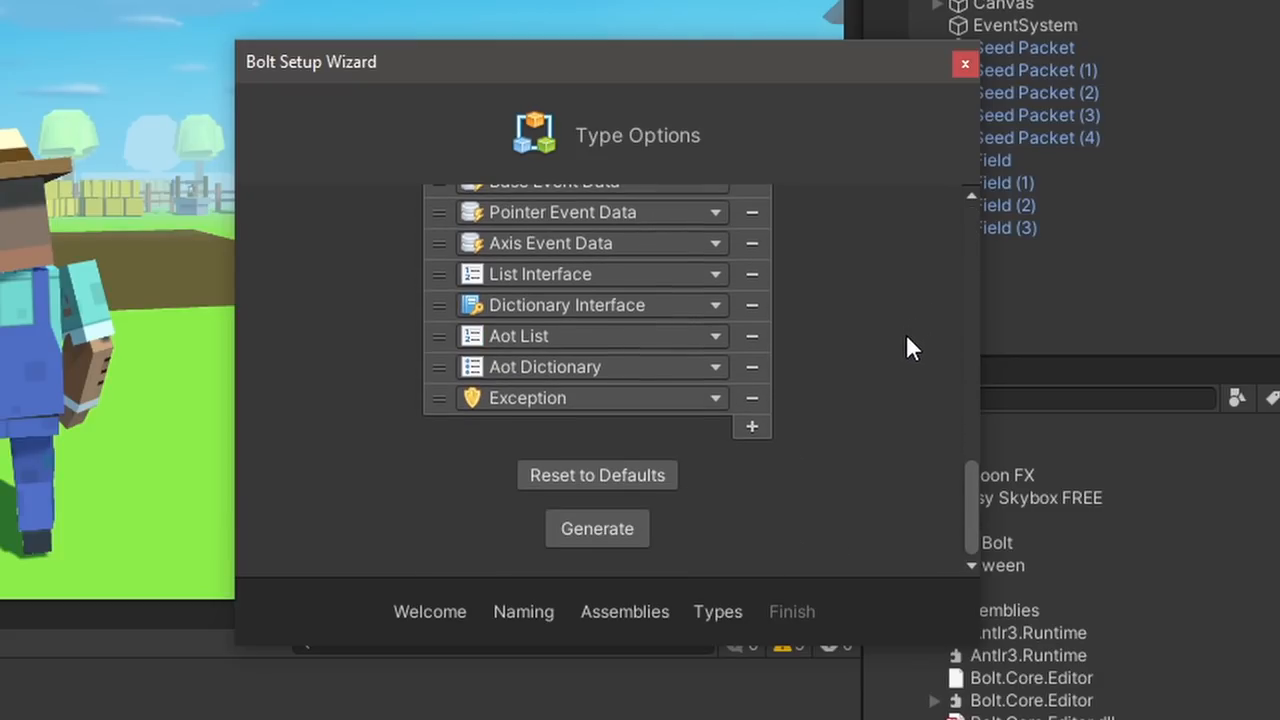
{"action": "left_click", "coordinate": [596, 528]}
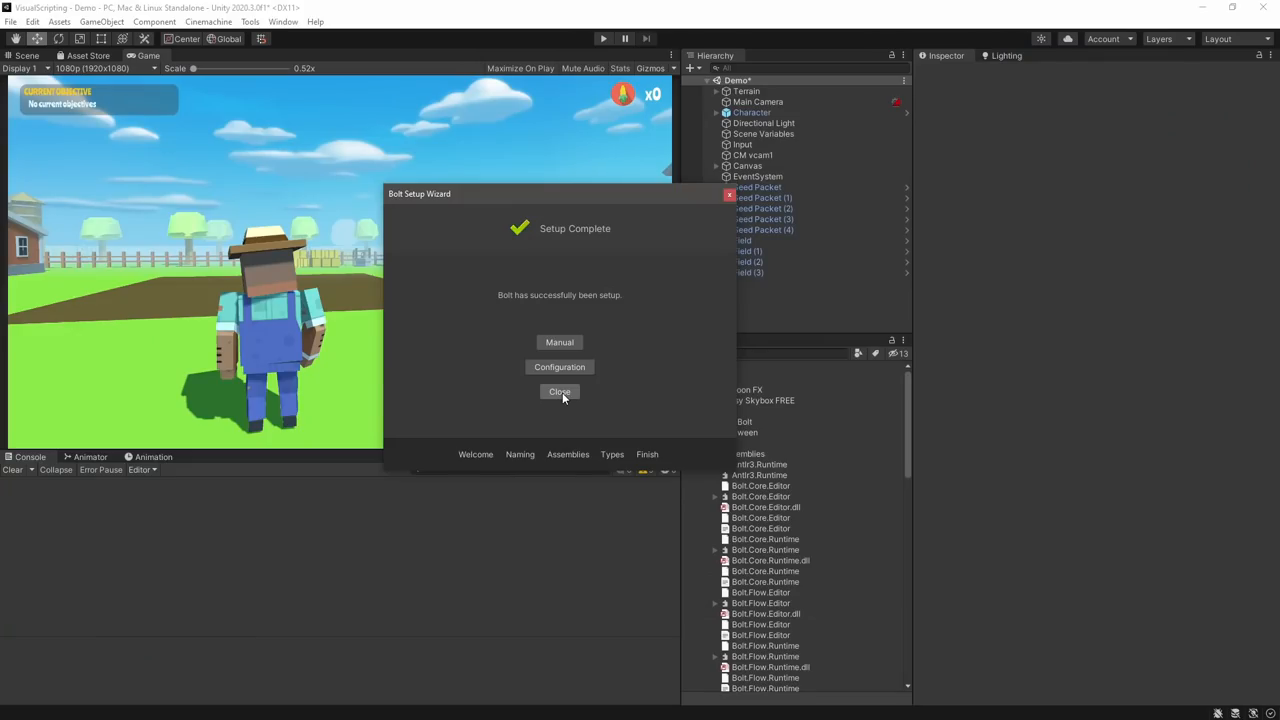
Create a Tutorial Flow GameObject with a Flow Machine using a new TutorialMacro
{"action": "left_click", "coordinate": [560, 390]}
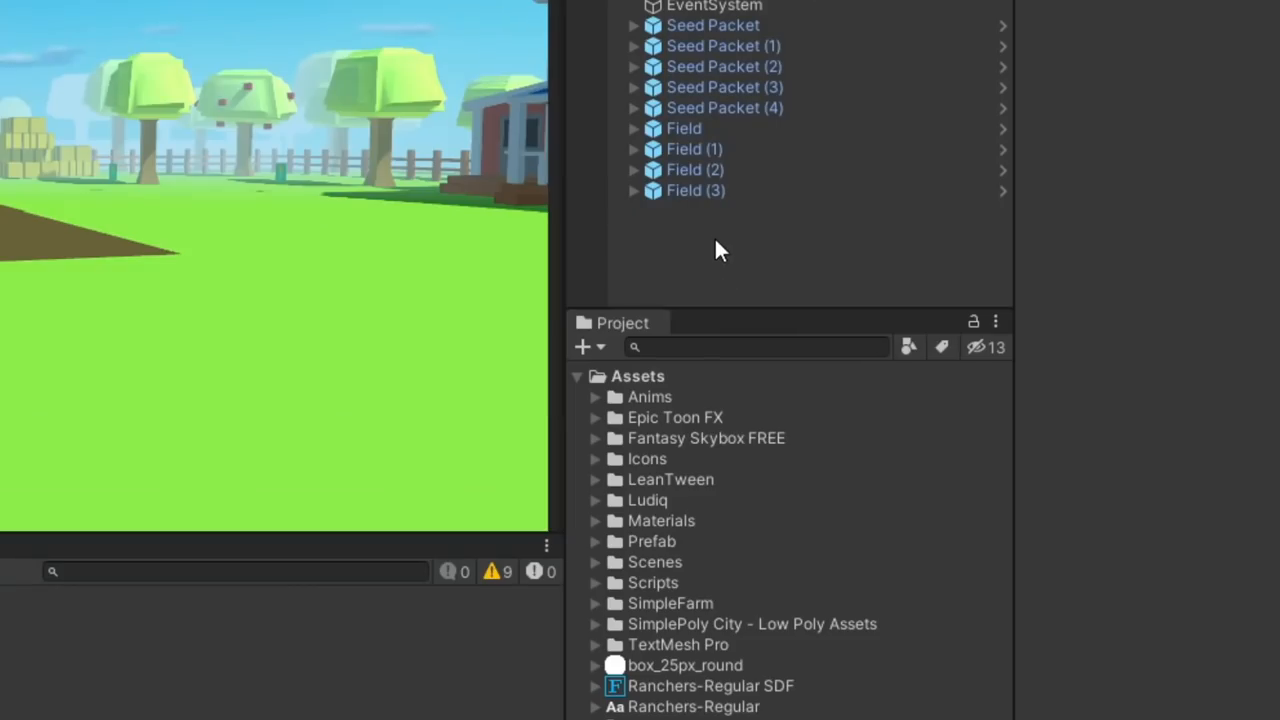
{"action": "left_click", "coordinate": [712, 210]}
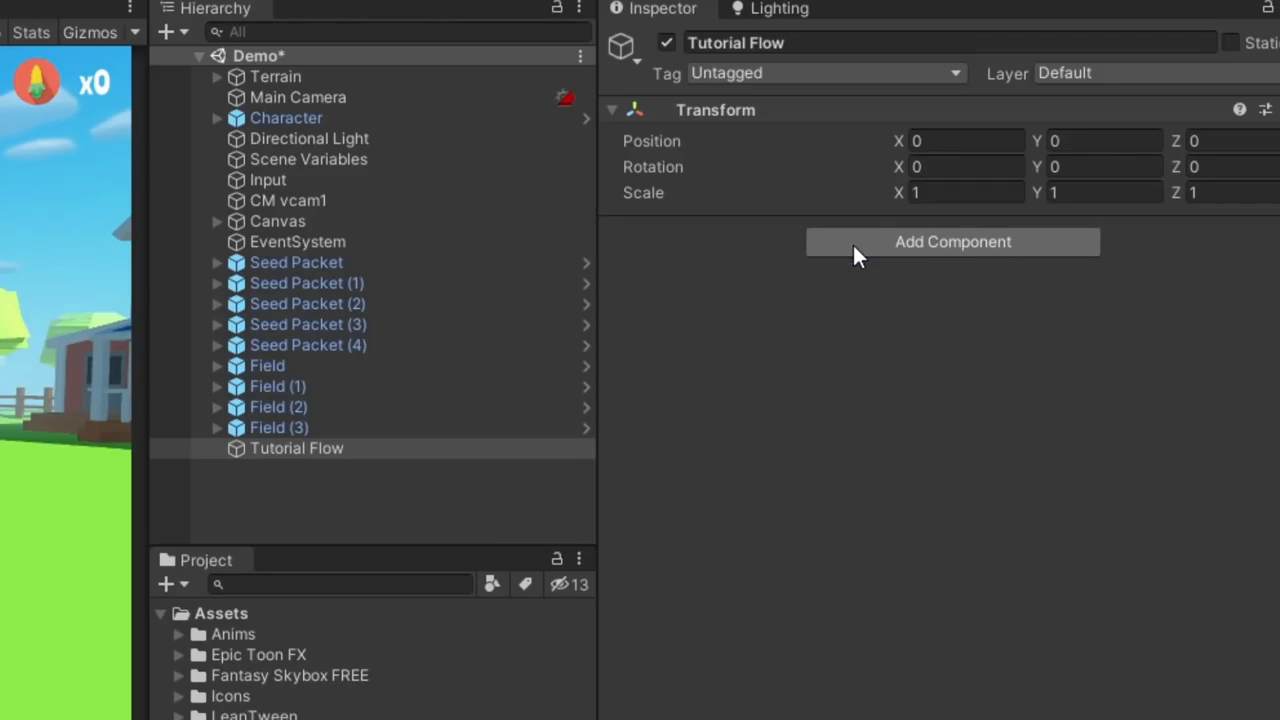
{"action": "left_click", "coordinate": [952, 240]}
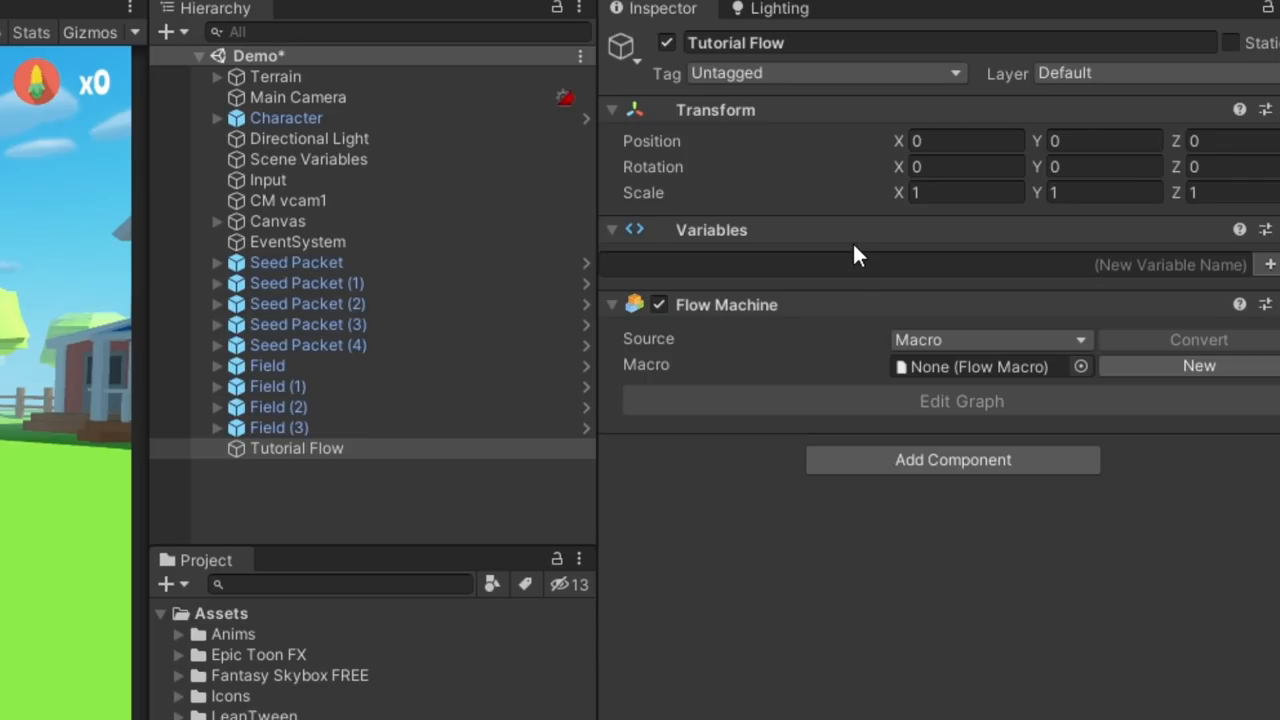
{"action": "left_click", "coordinate": [1200, 364]}
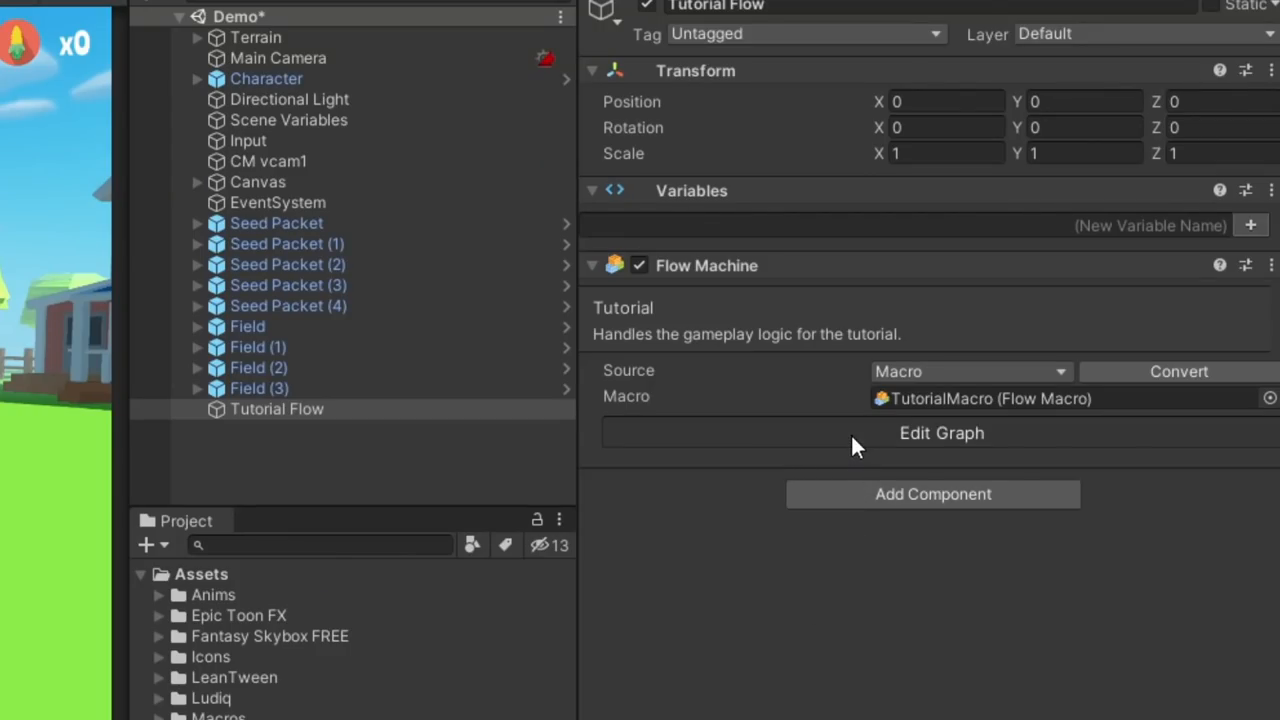
Edit the TutorialMacro graph and wire Start into a Branch feeding a two-step Sequence
{"action": "left_click", "coordinate": [940, 432]}
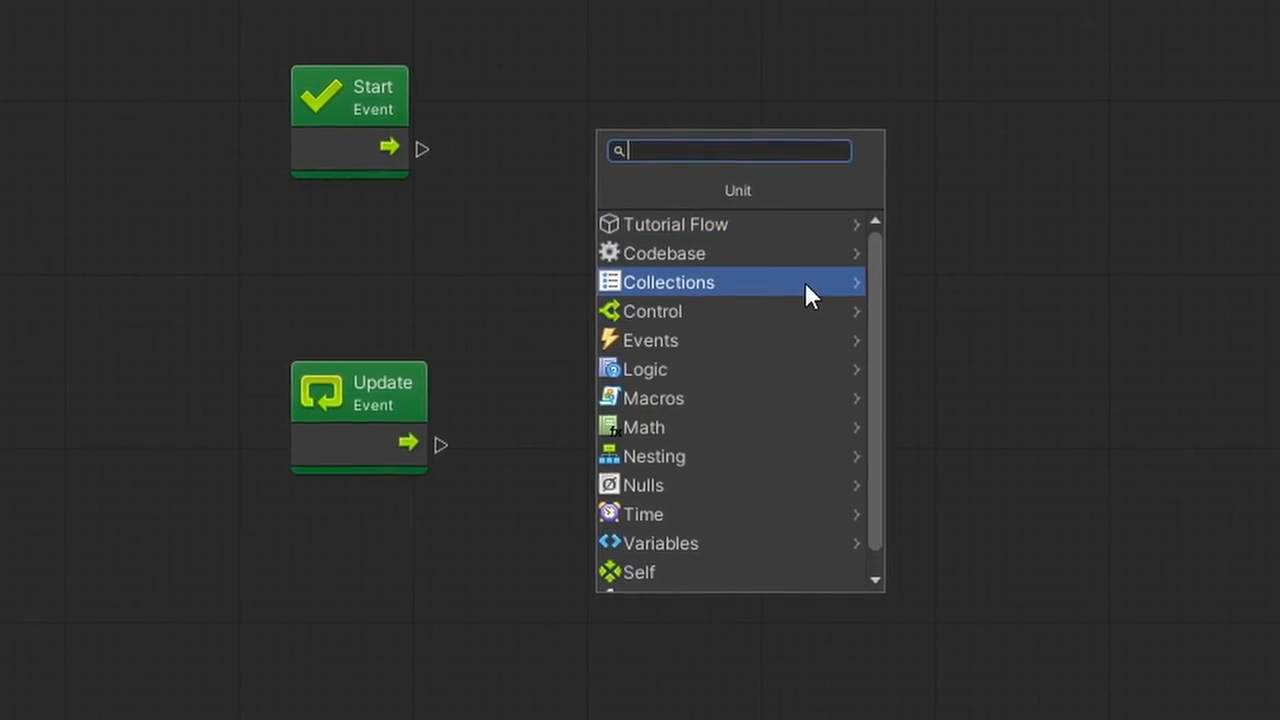
{"action": "left_click", "coordinate": [676, 224]}
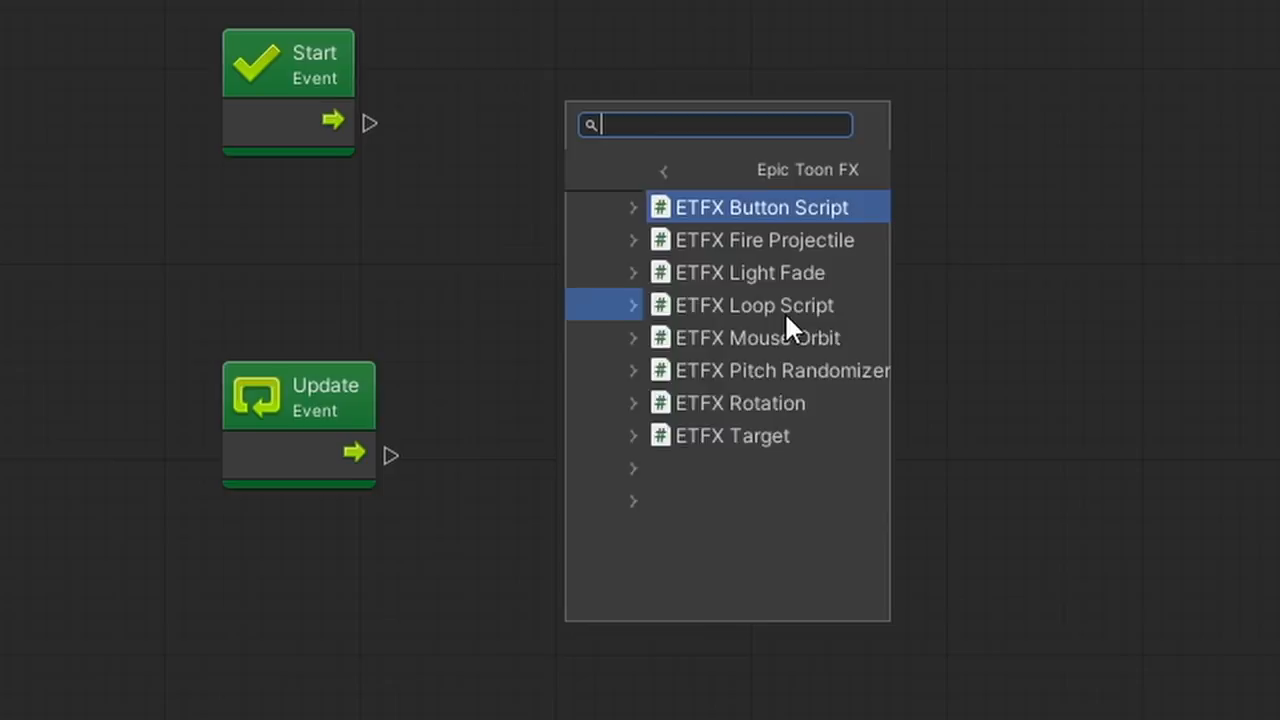
{"action": "left_click", "coordinate": [662, 170]}
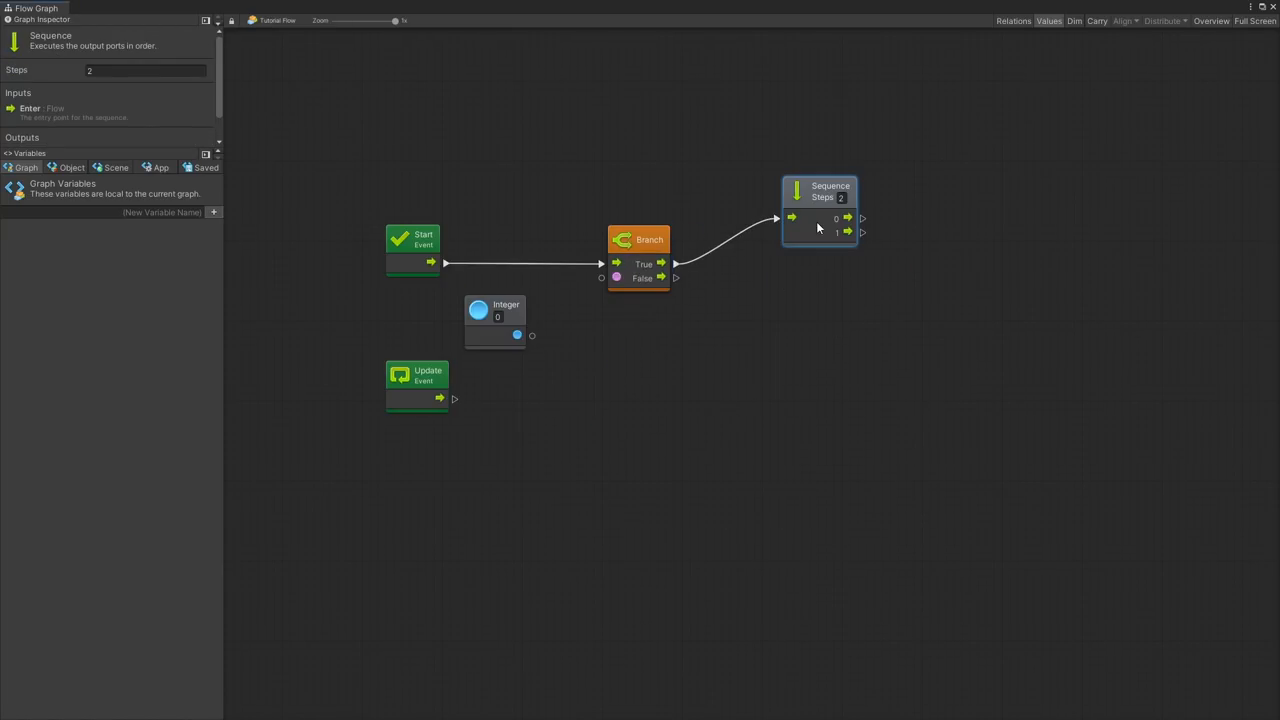
Add UI System Get Instance, Get Objective Box and a Set Objective unit chained together
{"action": "left_click", "coordinate": [604, 38]}
{"action": "type", "text": "uisyst"}
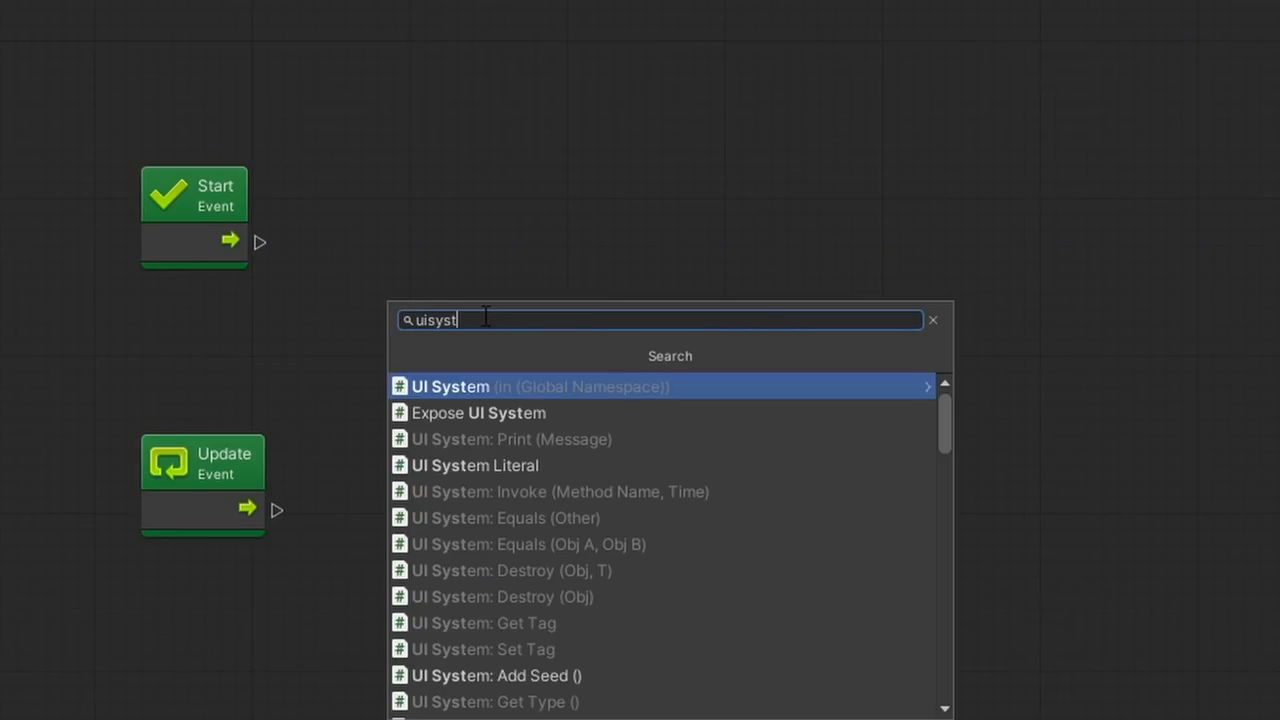
{"action": "left_click", "coordinate": [452, 386]}
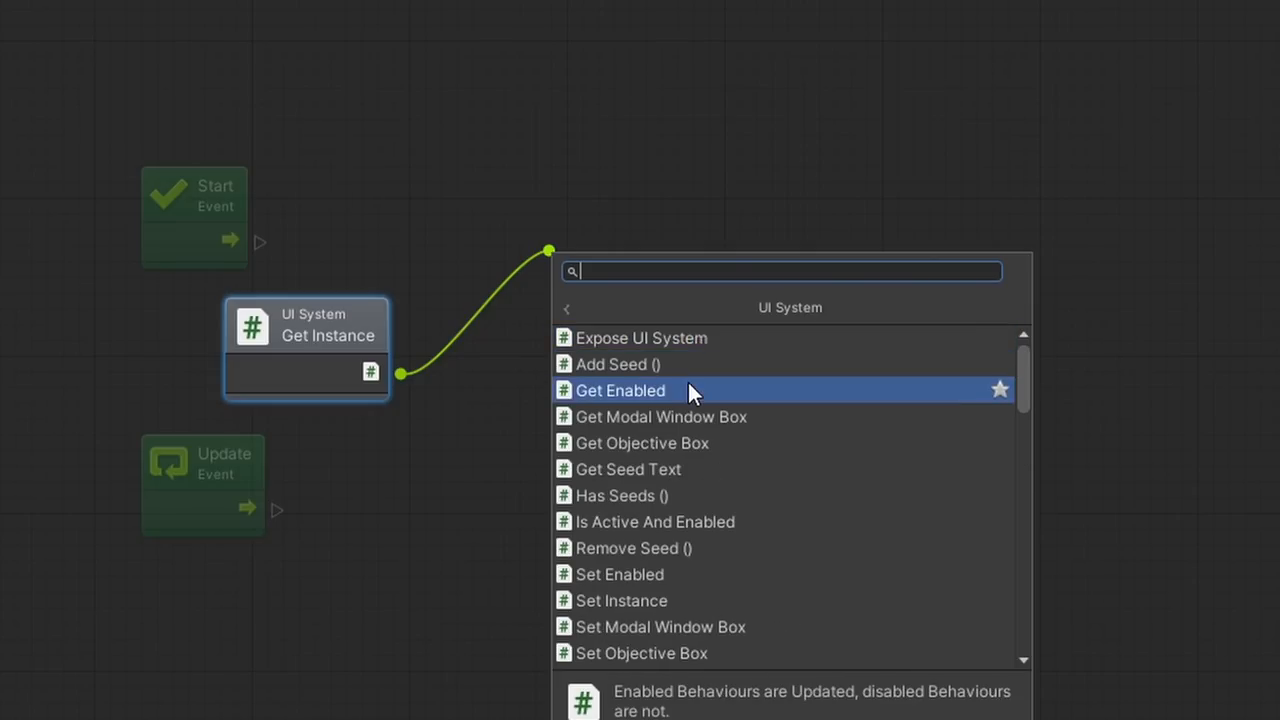
{"action": "left_click", "coordinate": [642, 444]}
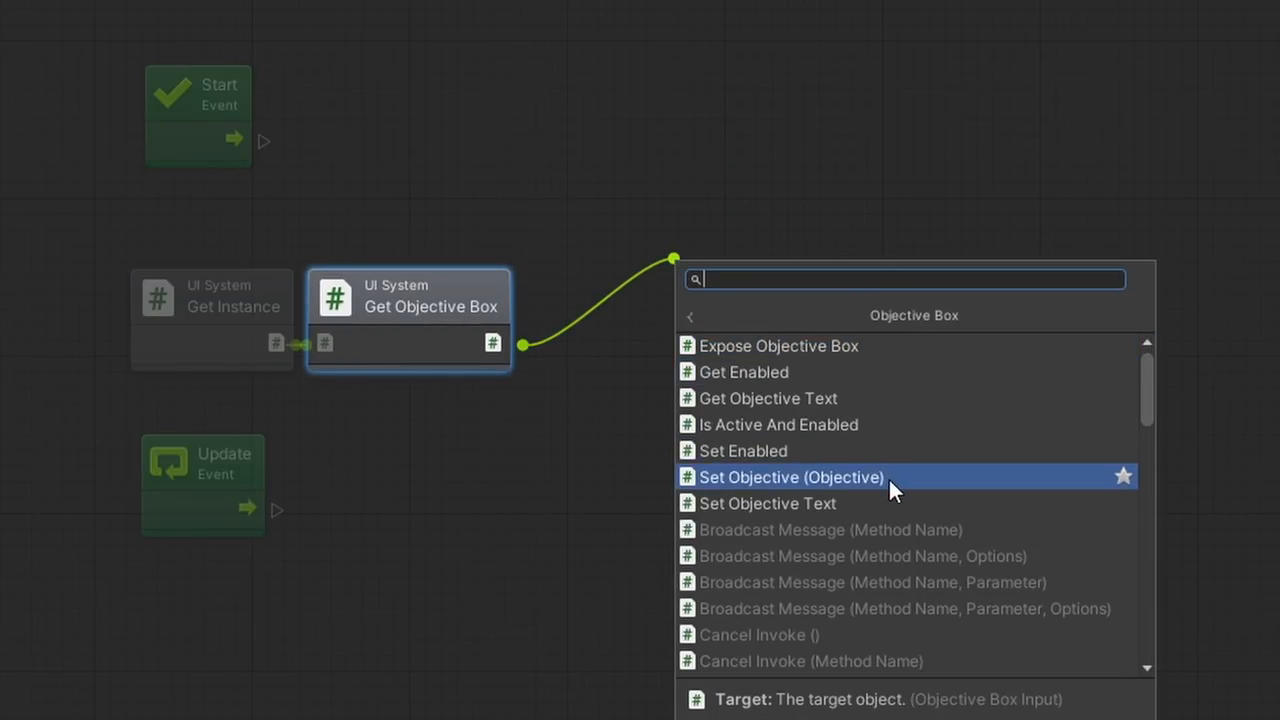
{"action": "left_click", "coordinate": [790, 476]}
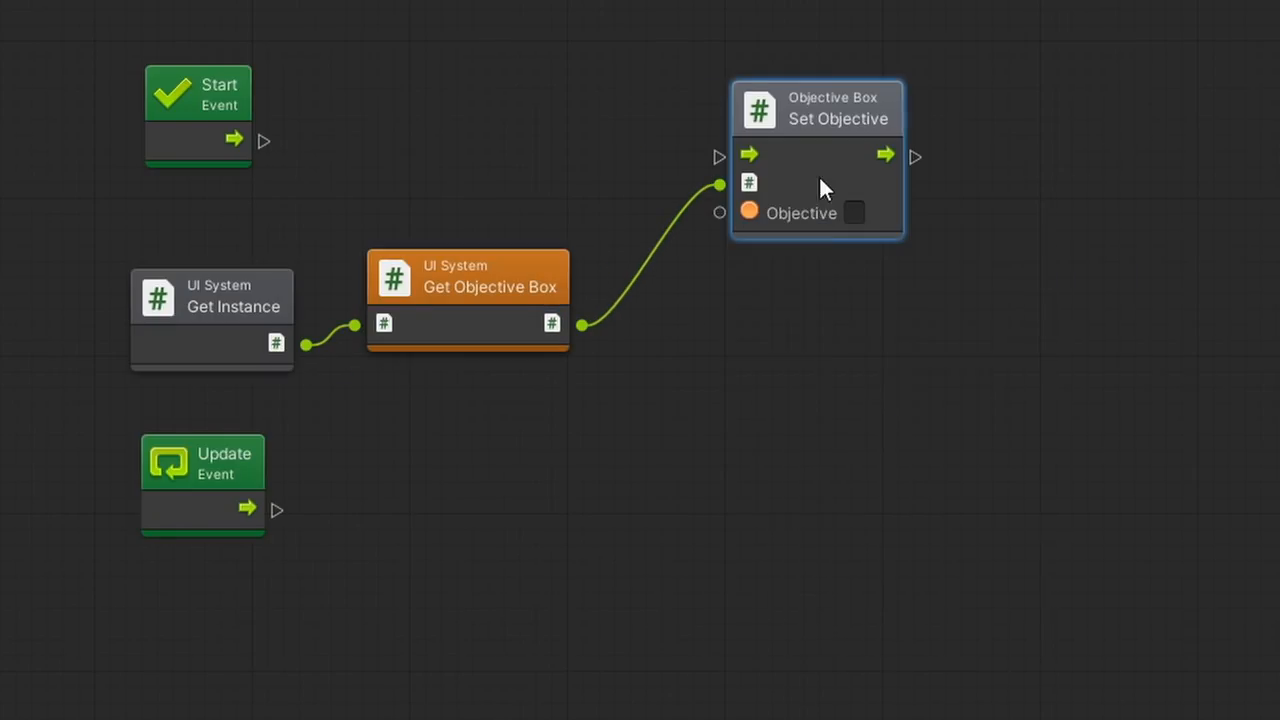
{"action": "type", "text": "SD"}
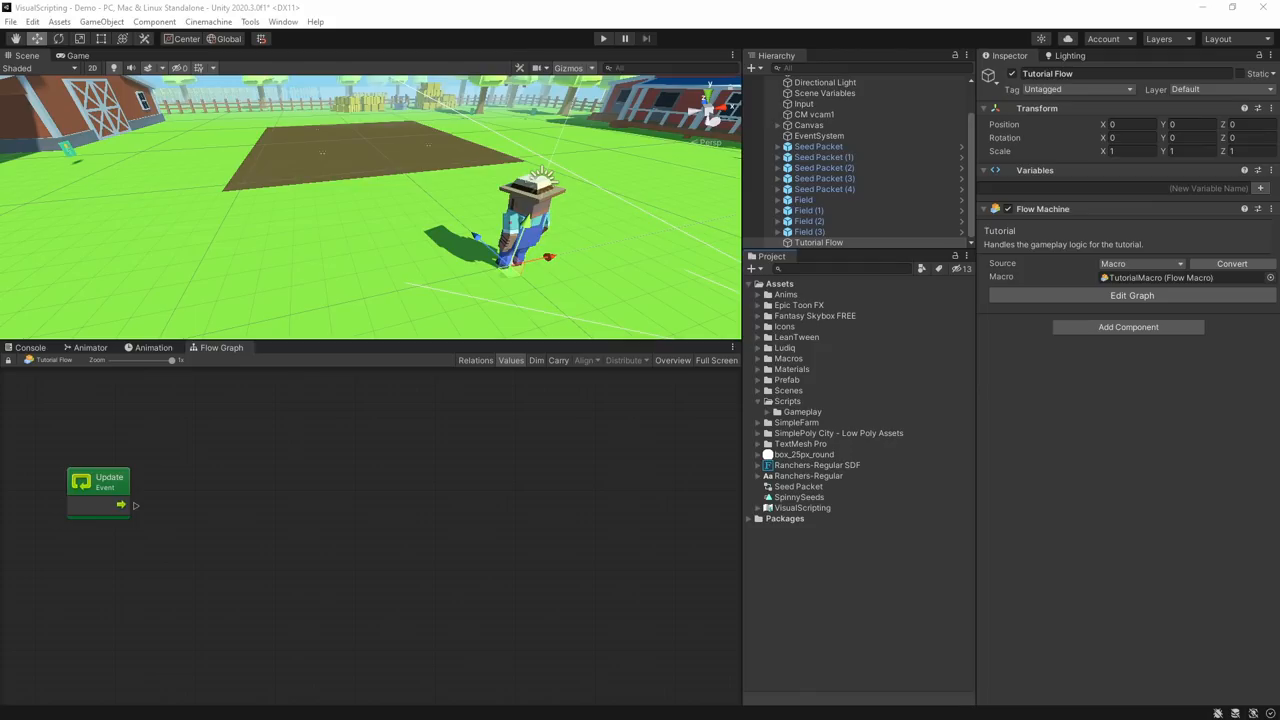
Create a C# script named SetObjectiveUnit in Scripts/Bolt and open it in Visual Studio Code
{"action": "right_click", "coordinate": [788, 400]}
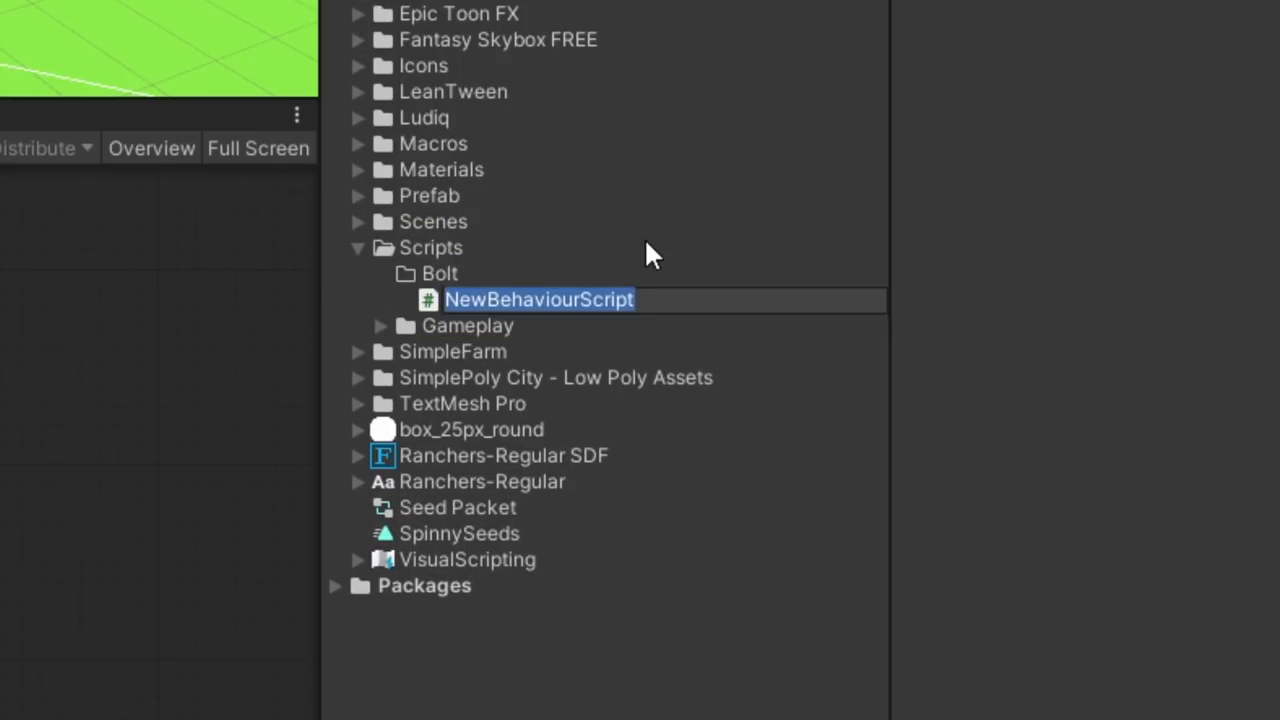
{"action": "double_click", "coordinate": [538, 300]}
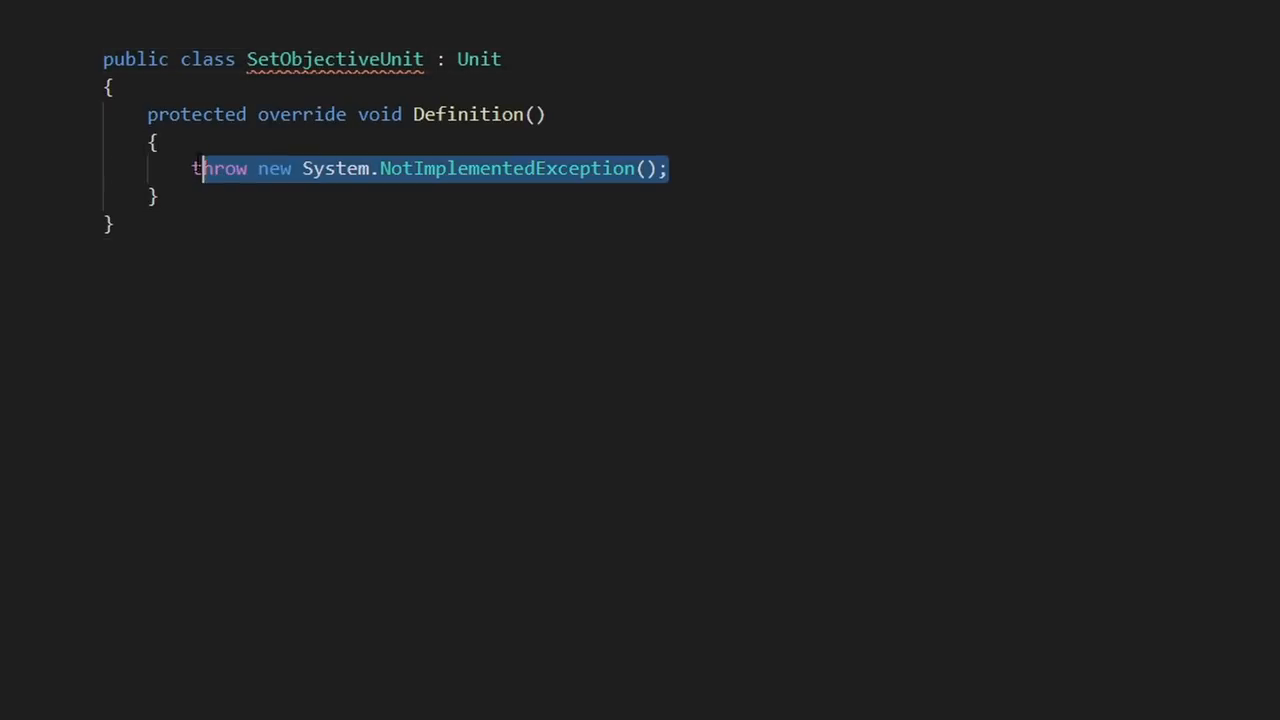
Give SetObjectiveUnit UnitCategory "Tutorial" and UnitTitle "Set Objective" attributes and DoNotSerialize ports
{"action": "key", "text": "Delete"}
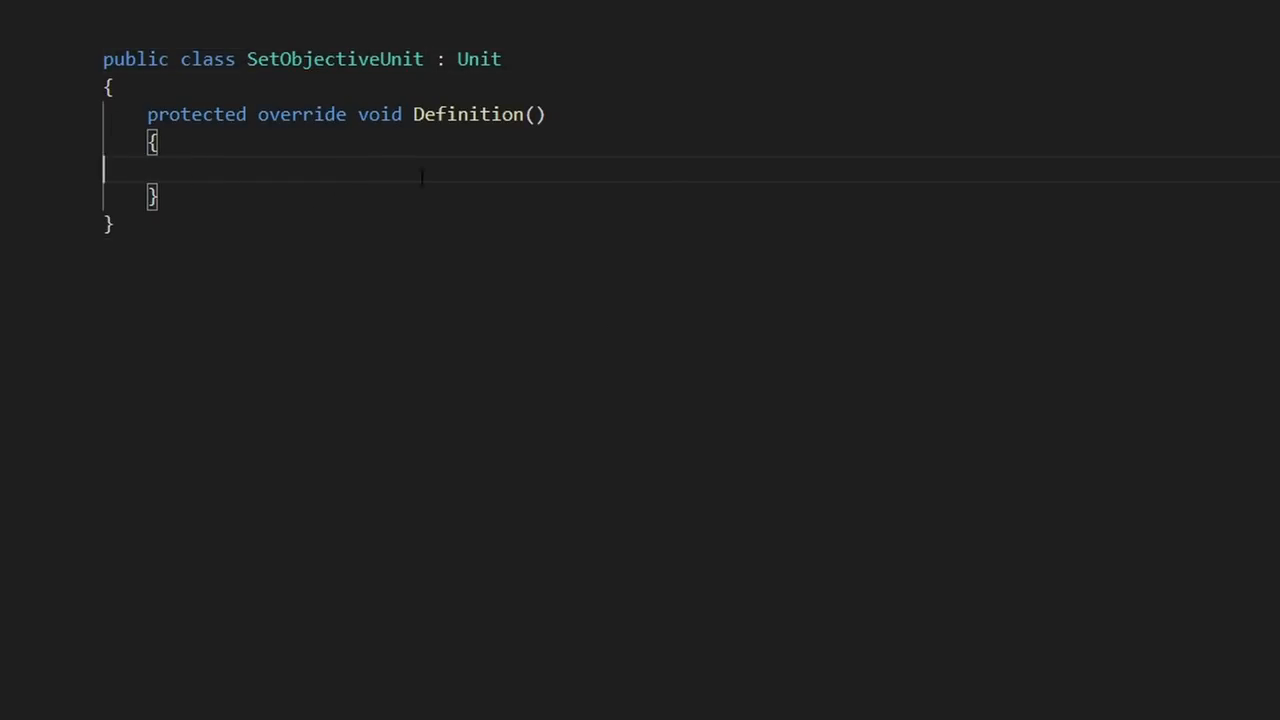
{"action": "type", "text": "[UnitCategory(\"Tutorial\")]"}
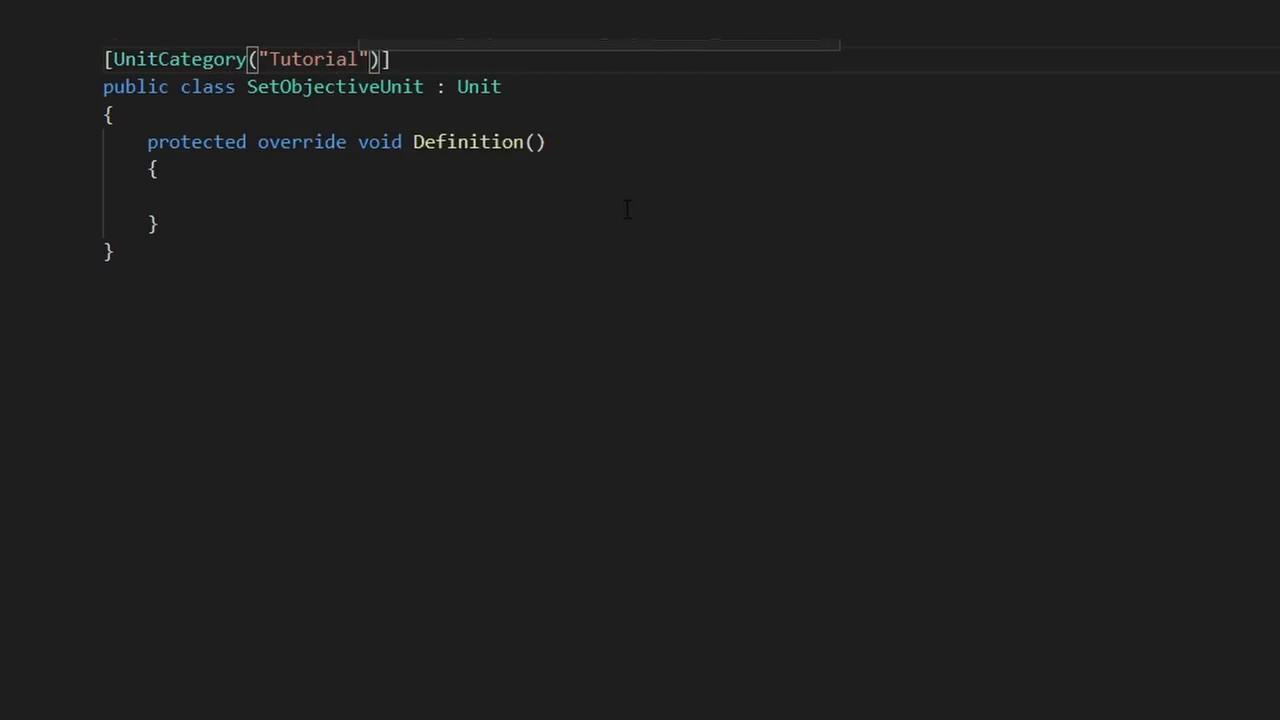
{"action": "type", "text": "[UnitTitle(\"Set Objective\")]"}
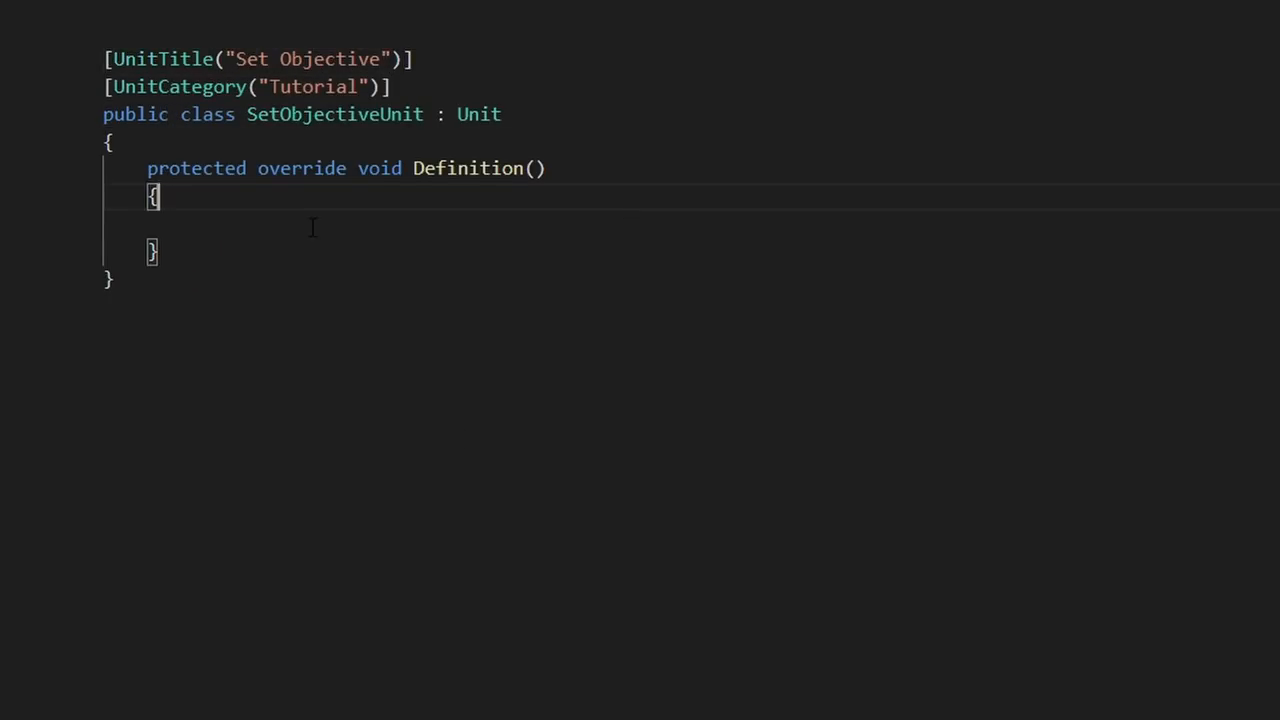
{"action": "type", "text": "[DoNotSerialize"}
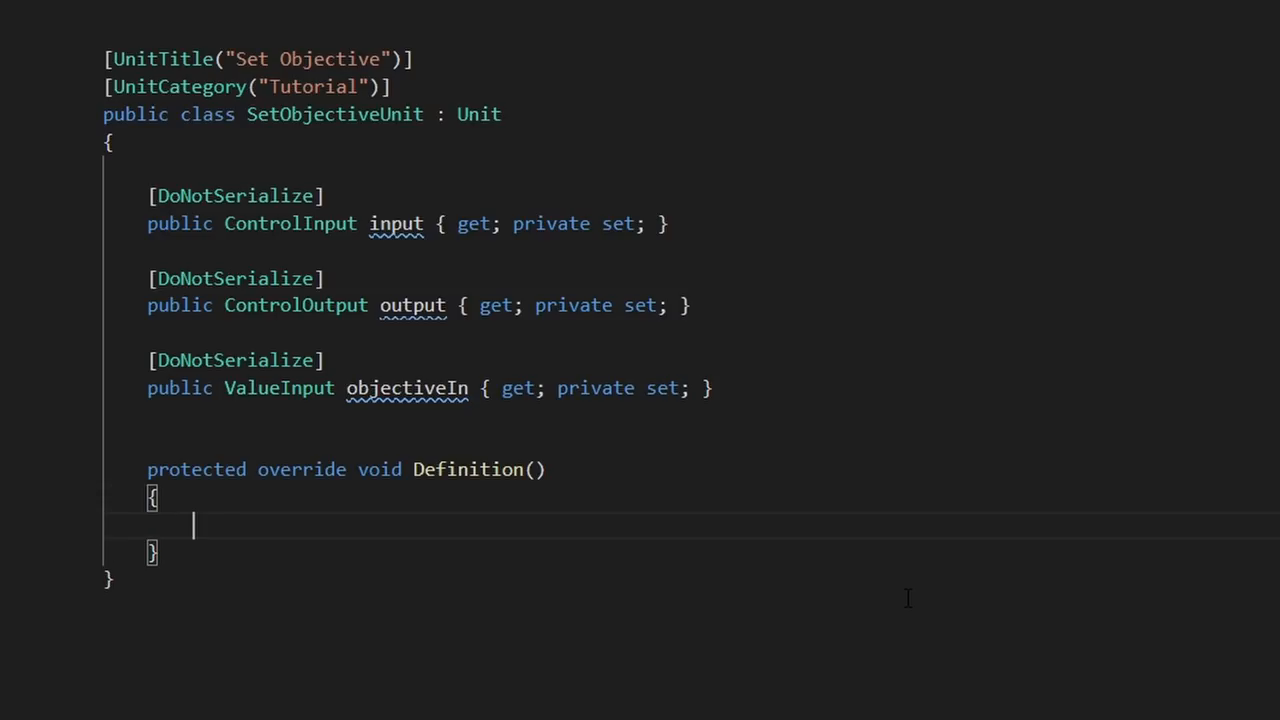
Assign the input, output and objectiveIn ports in Definition and begin the Enter method
{"action": "type", "text": "input = ControlInput(\"I"}
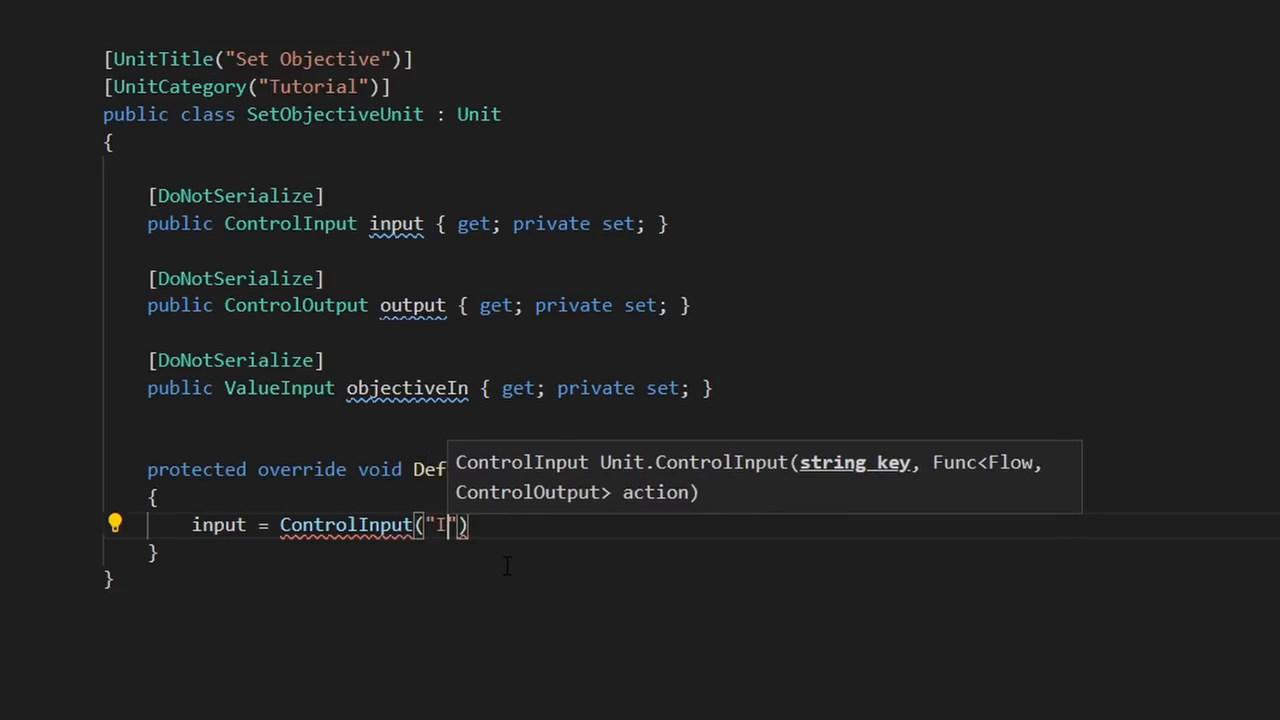
{"action": "type", "text": "n\", Enter);"}
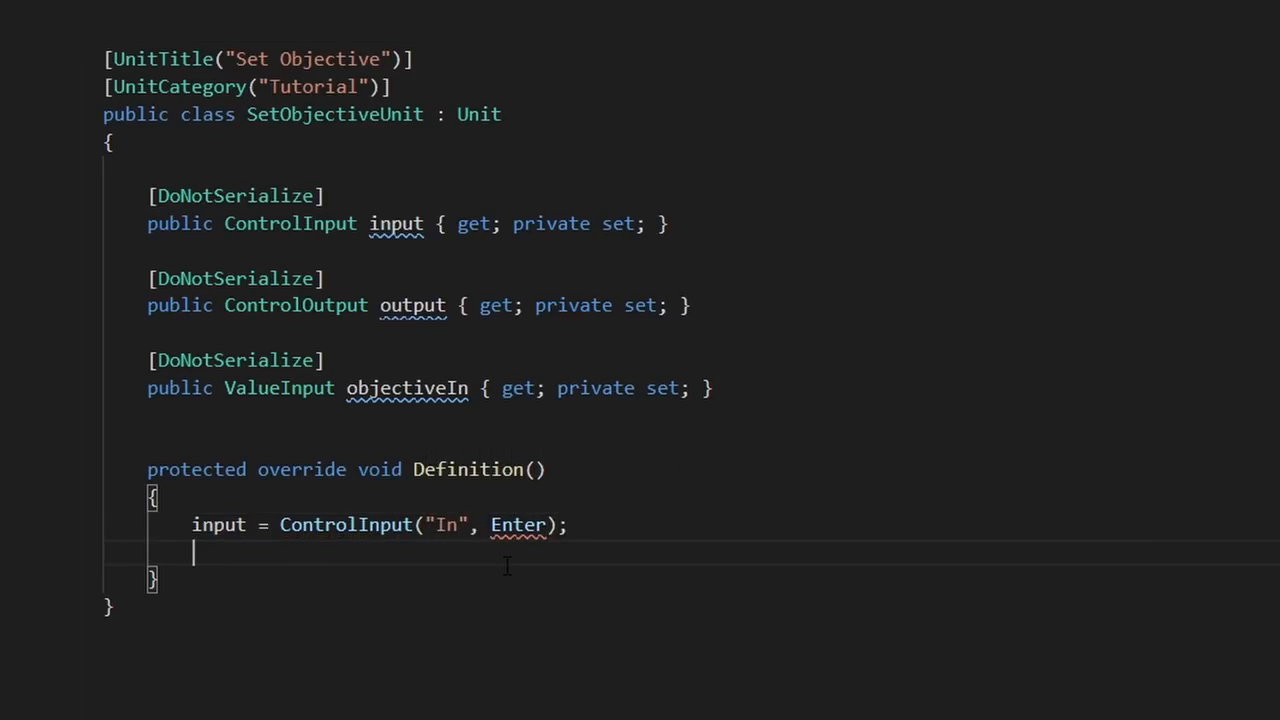
{"action": "type", "text": "output = ControlOutput(\"Out\");"}
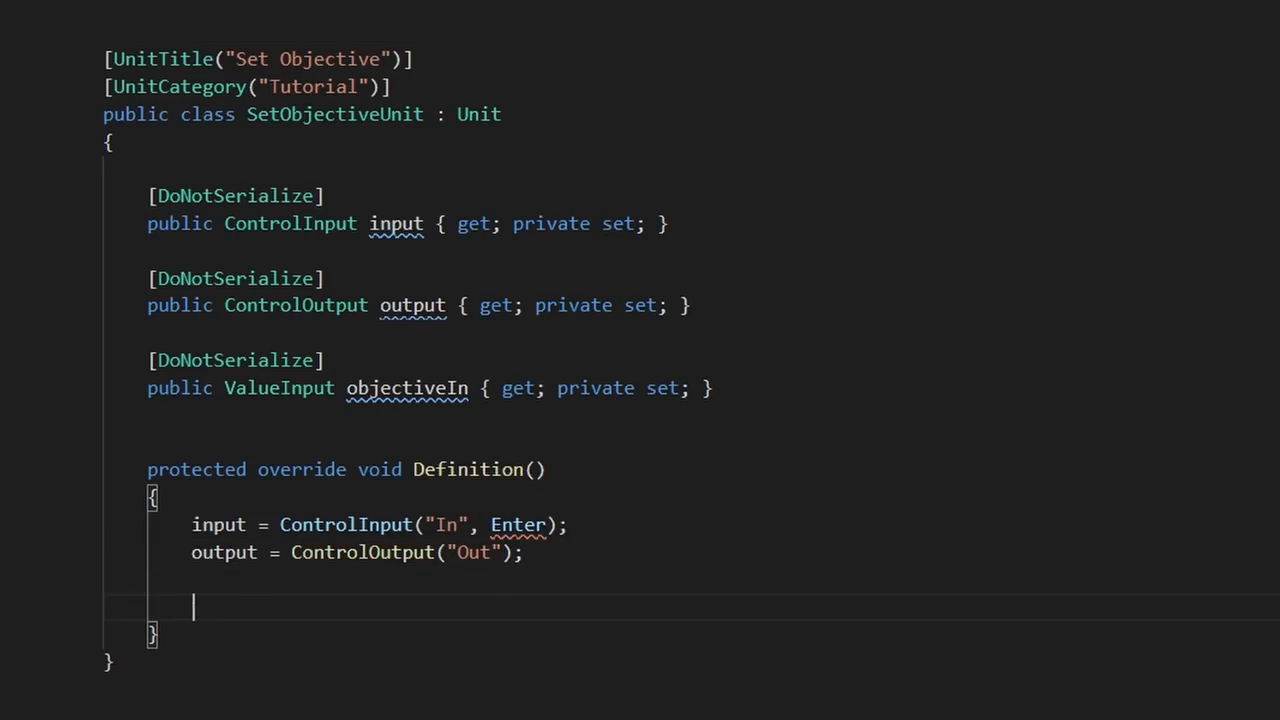
{"action": "type", "text": "objectiveIn = V"}
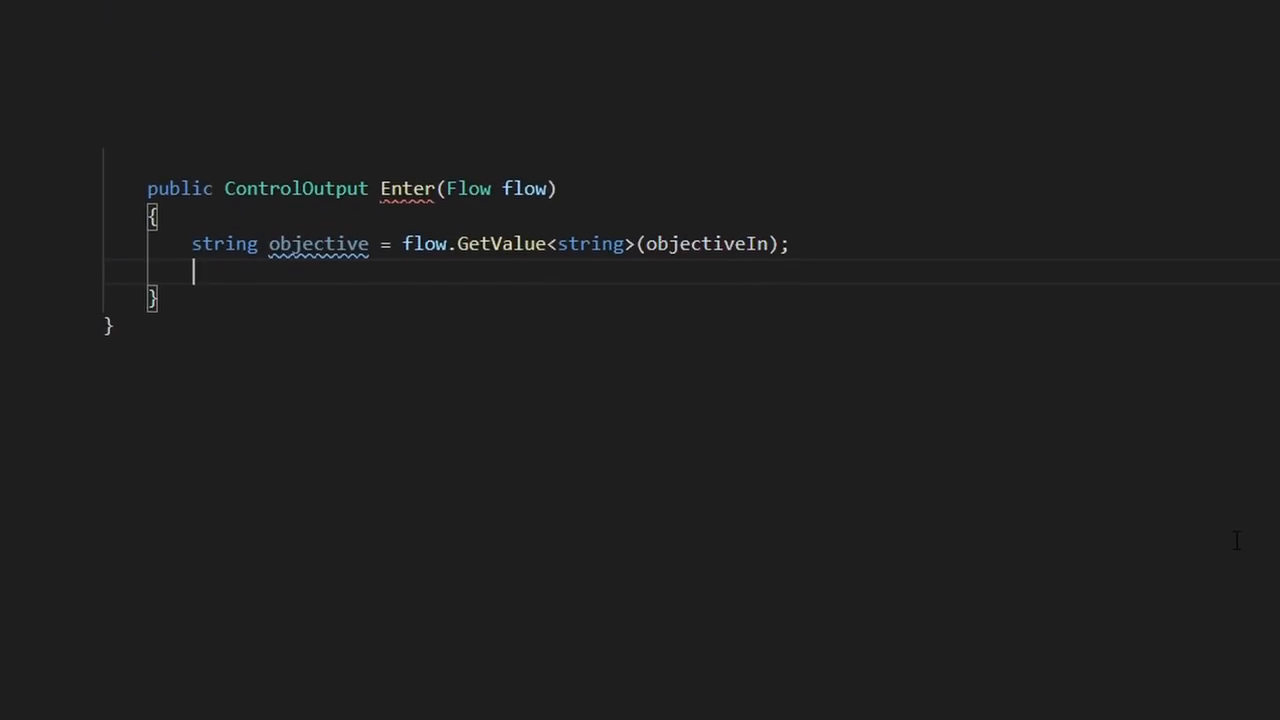
Call UISystem.instance.objectiveBox.SetObjective(objective) in Enter and return output
{"action": "type", "text": "UISystem"}
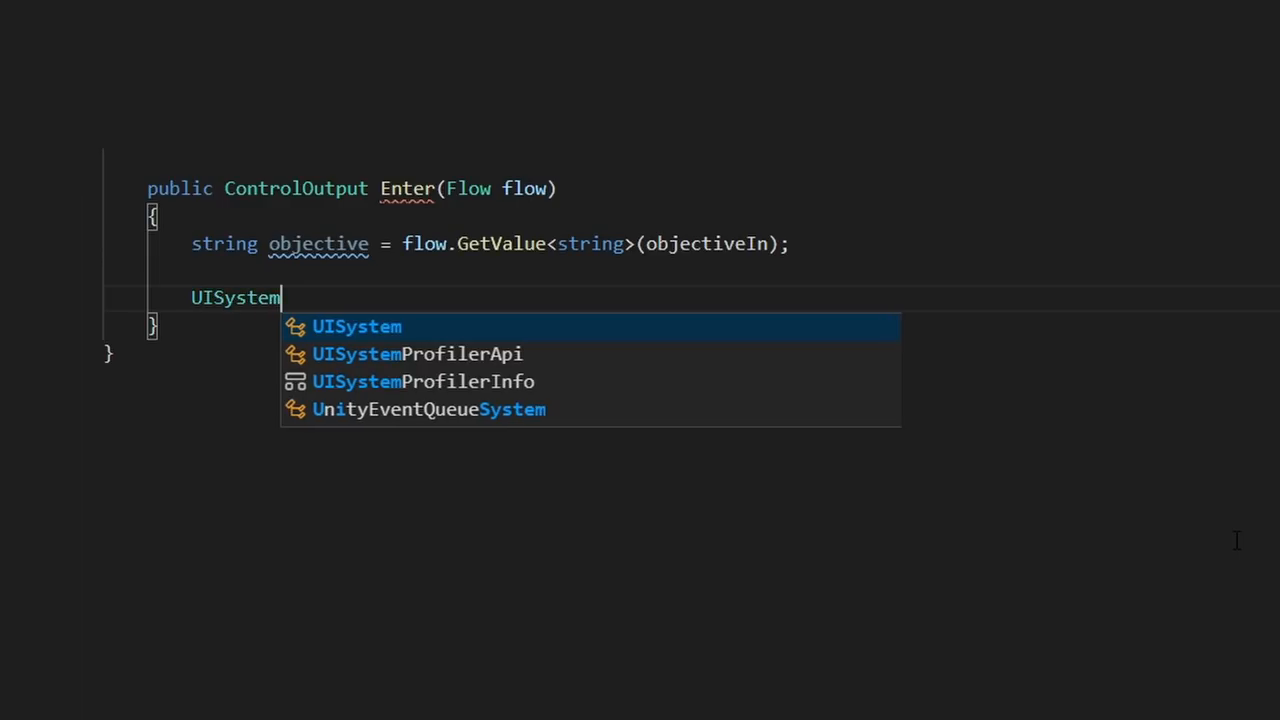
{"action": "type", "text": ".instance.objectiveBox.SetObjective(objective);"}
{"action": "type", "text": "ret"}
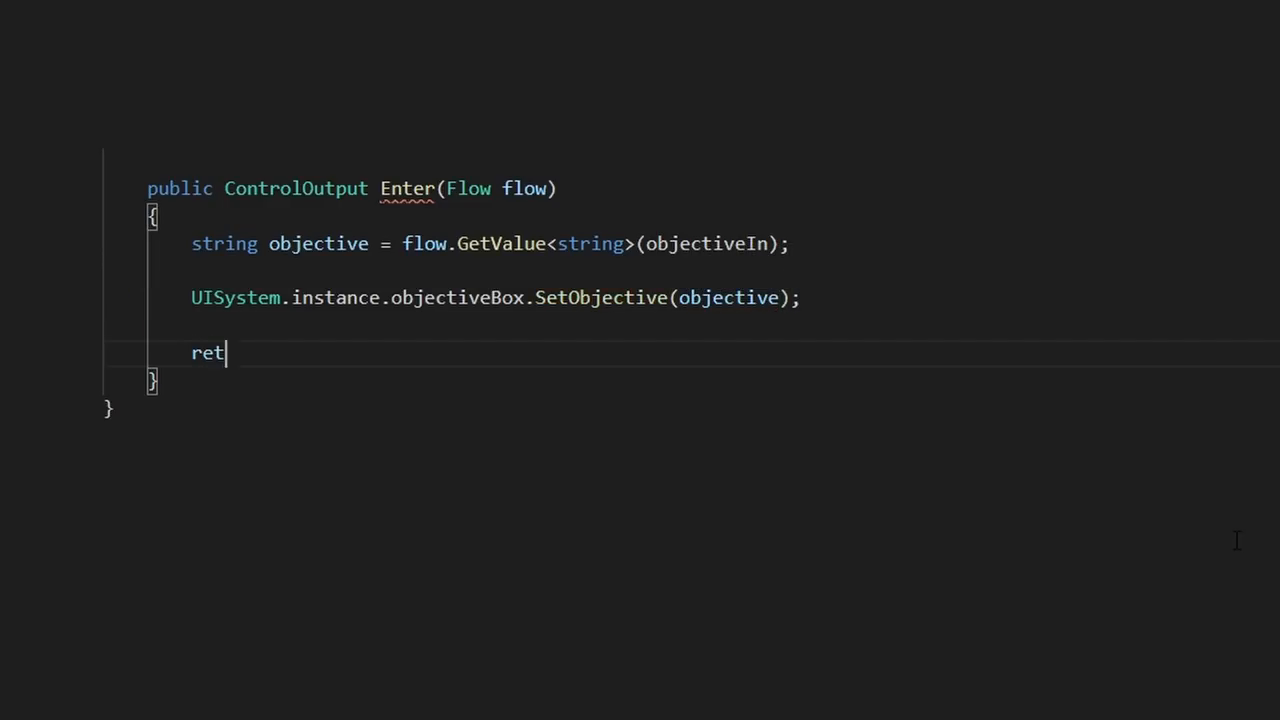
{"action": "type", "text": "urn output;"}
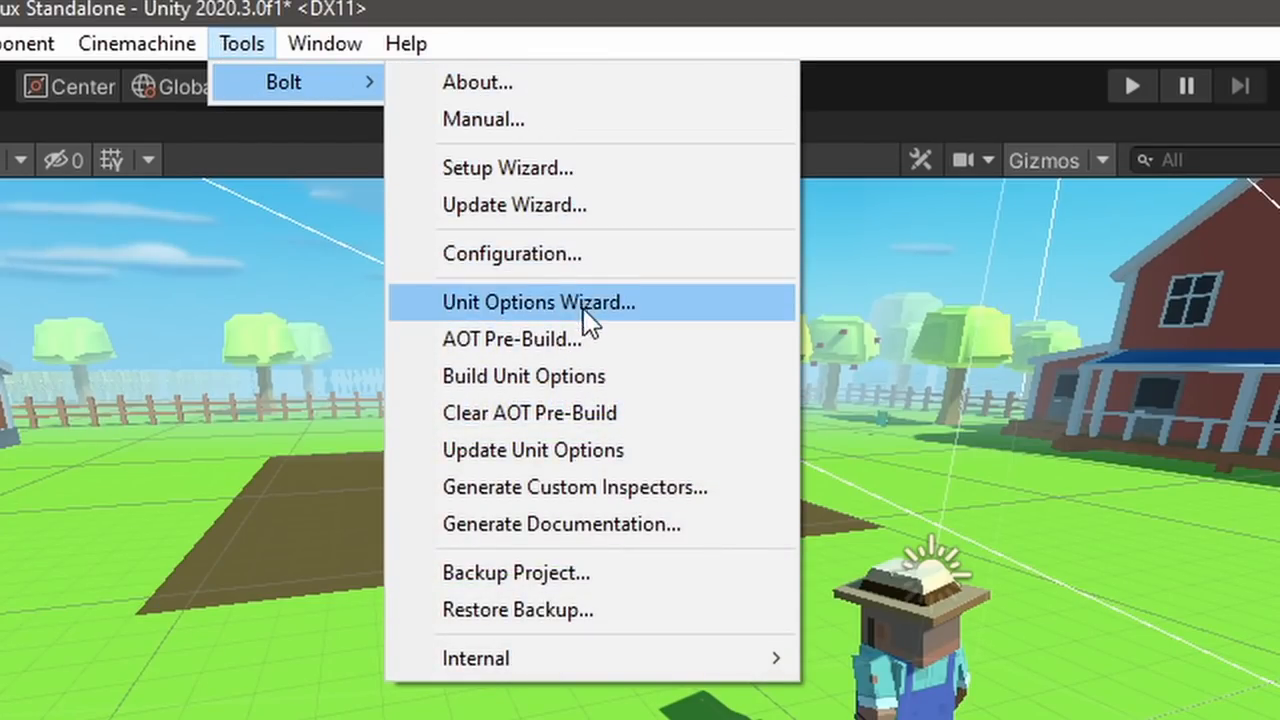
Regenerate unit options, feed "Collect A Seed Packet" into Set Objective after Start, and play to test
{"action": "left_click", "coordinate": [540, 300]}
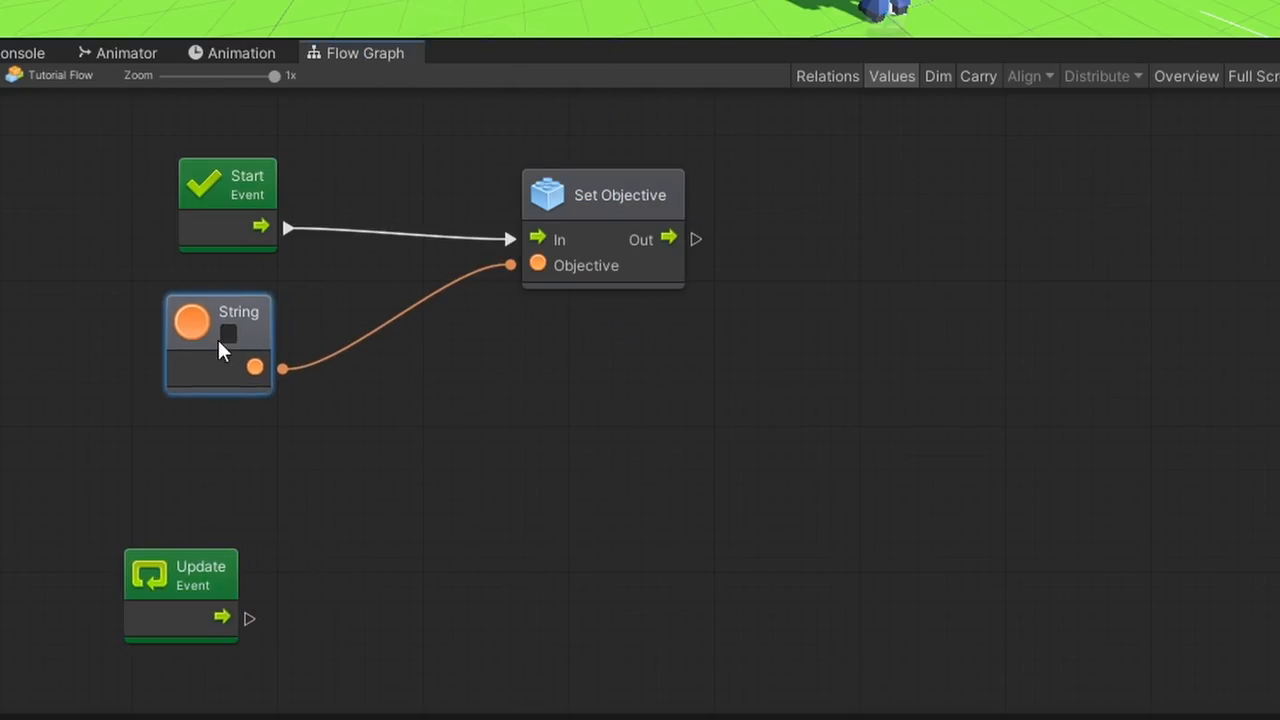
{"action": "type", "text": "Collect A Seed Packet"}
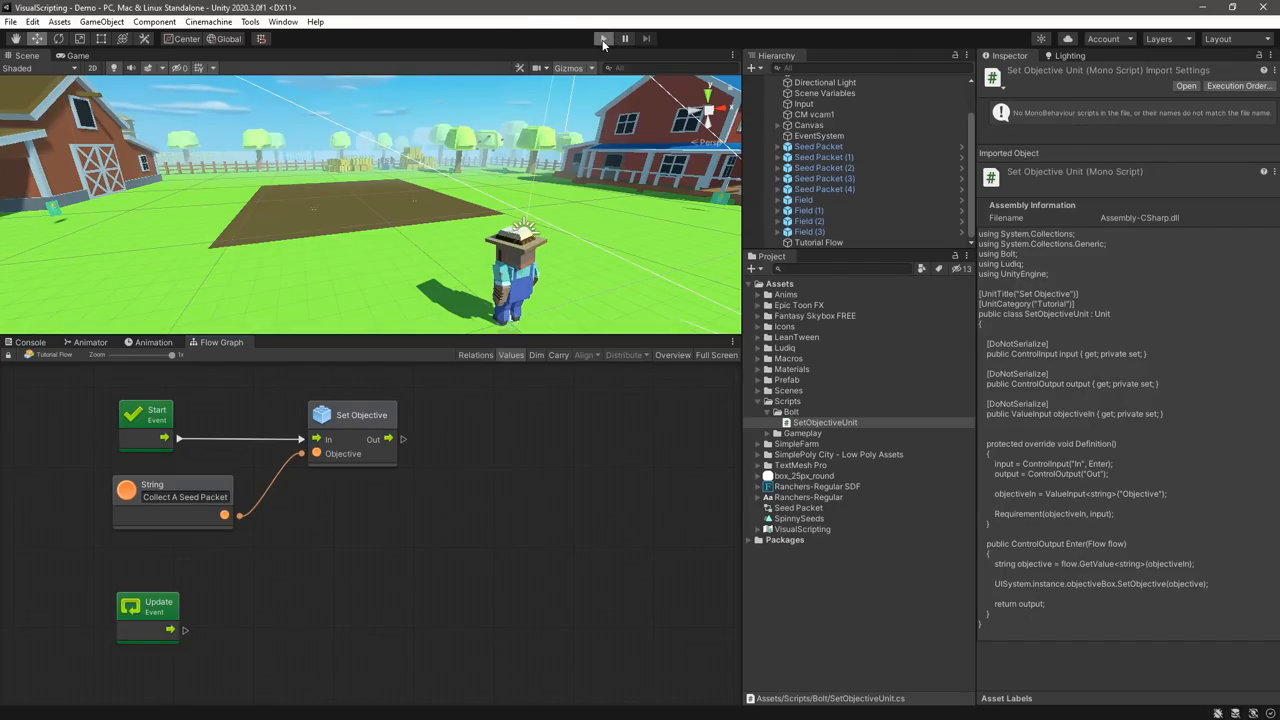
{"action": "left_click", "coordinate": [604, 38]}
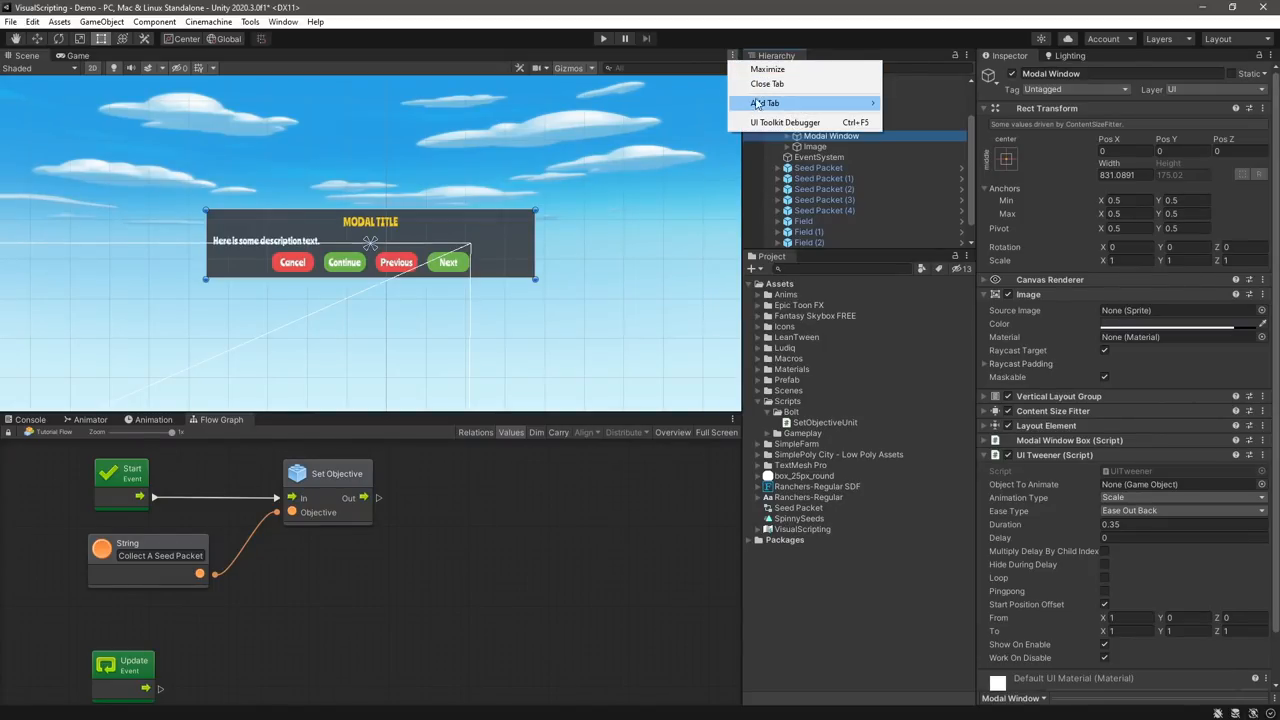
{"action": "left_click", "coordinate": [768, 68]}
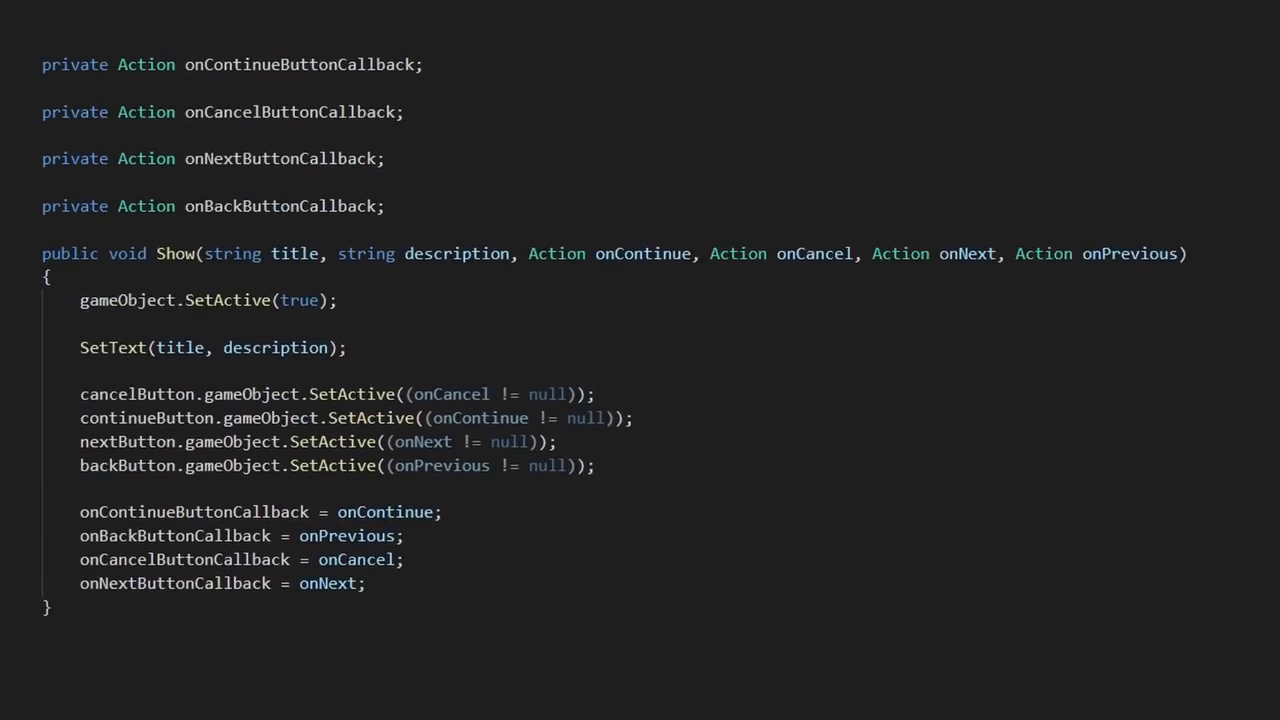
{"action": "scroll", "scroll_direction": "down", "scroll_amount": 3}
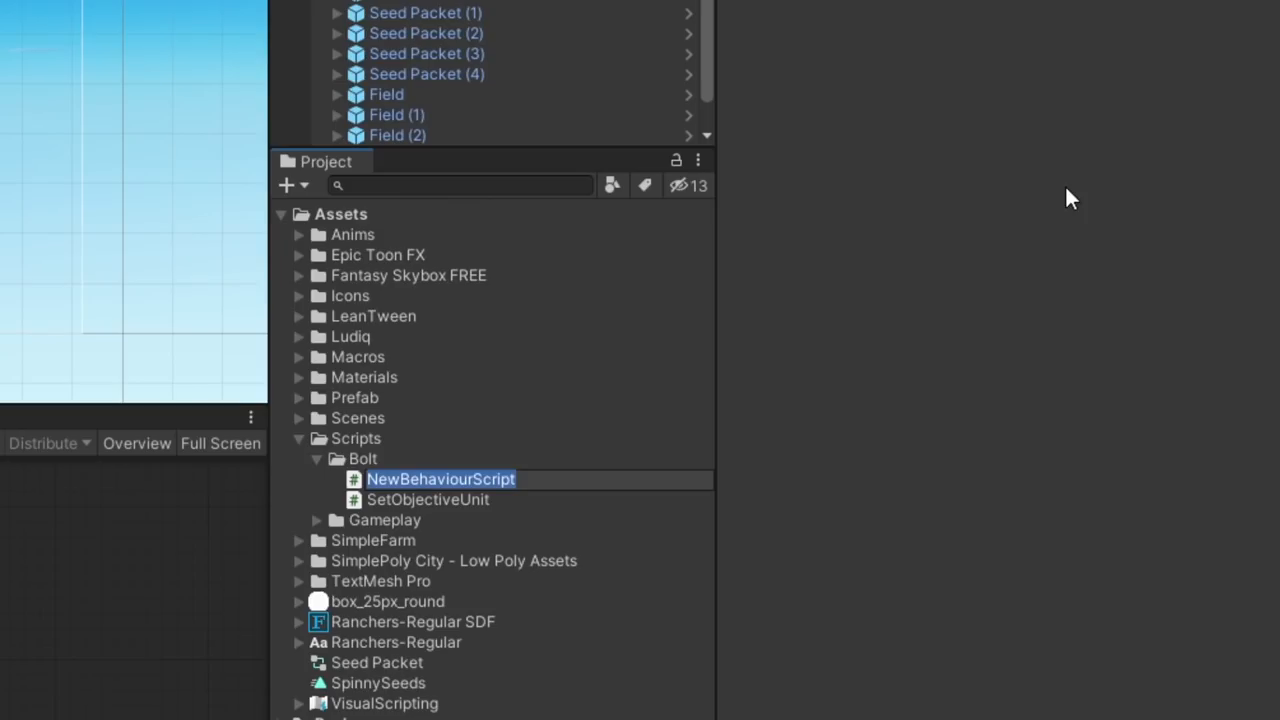
Name the new C# script ShowModalWindowUnit and bring it up for editing
{"action": "type", "text": "ShowModalWindowUnit"}
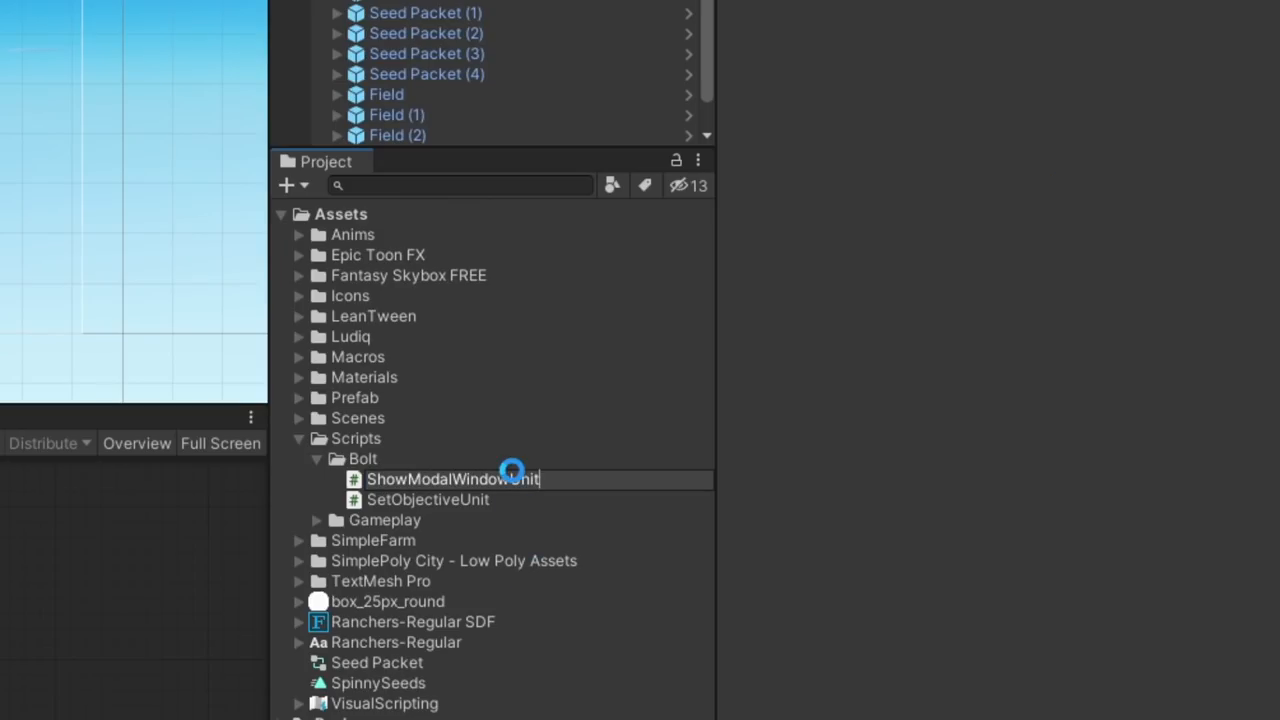
{"action": "double_click", "coordinate": [452, 480]}
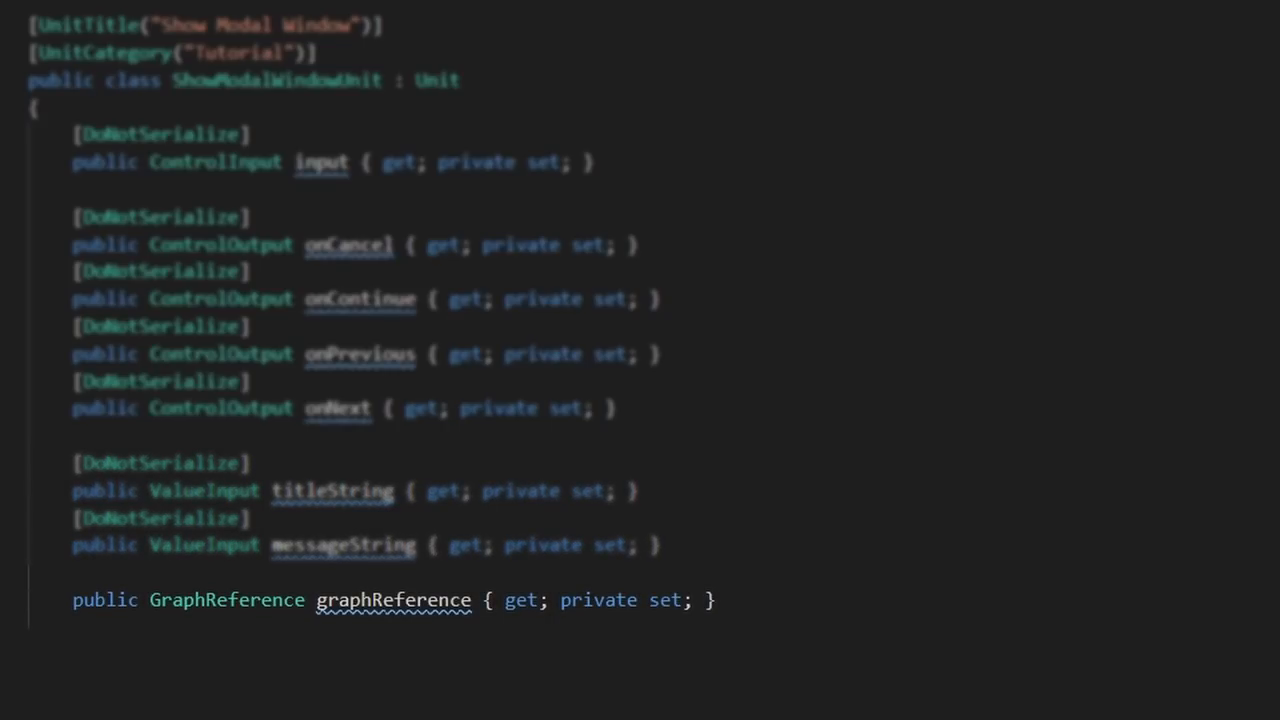
Review the unit's Definition building the In port, Cancel/Continue/Previous/Next outputs and Title/Message inputs
{"action": "scroll", "scroll_direction": "down", "scroll_amount": 3}
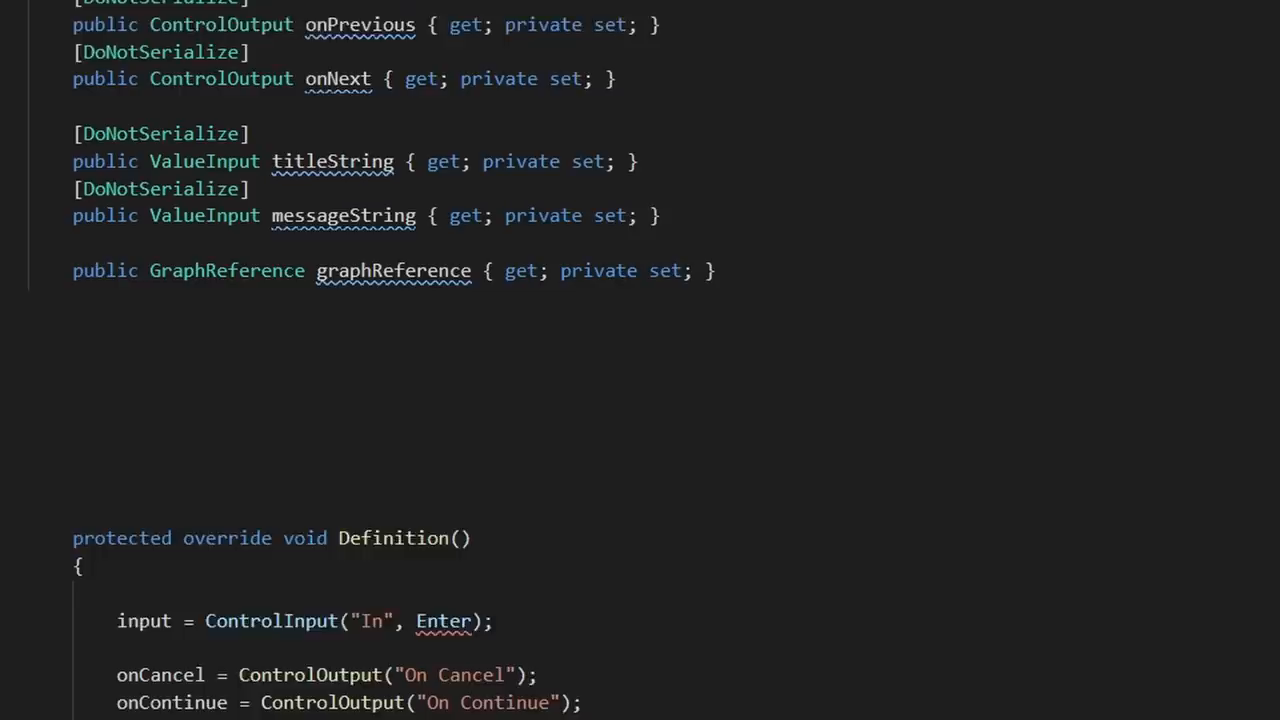
{"action": "scroll", "scroll_direction": "down", "scroll_amount": 3}
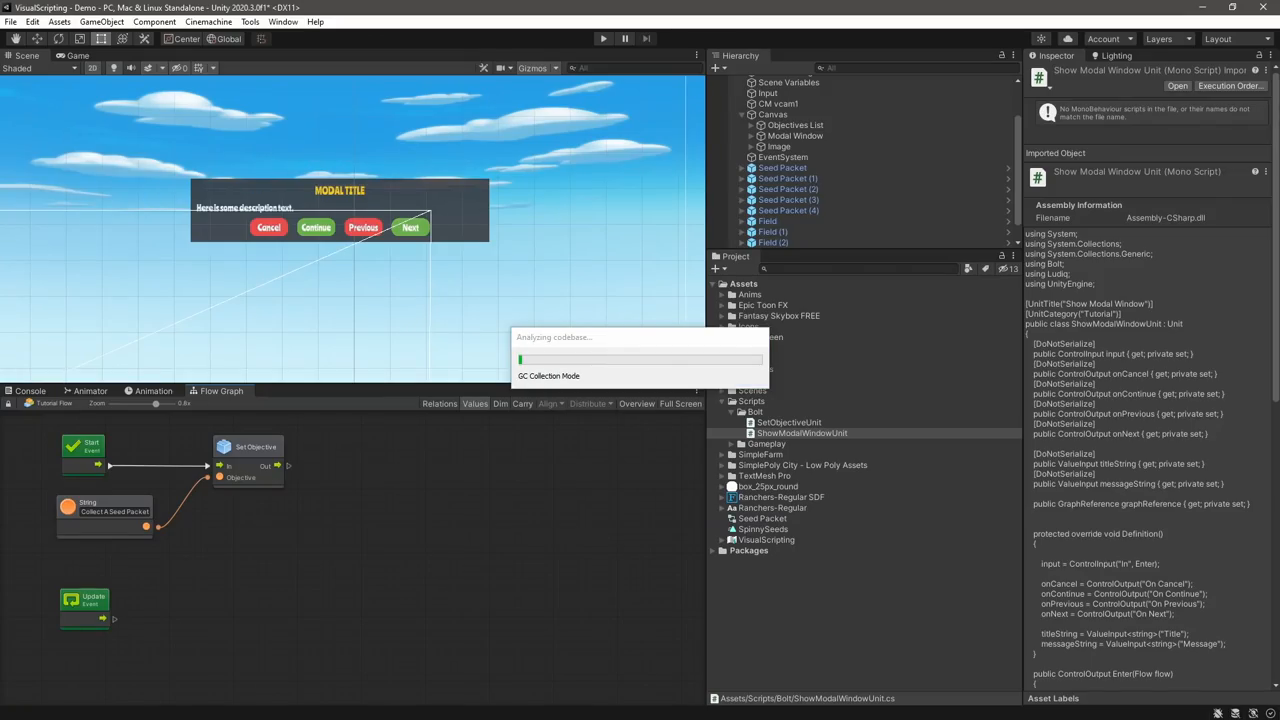
Place Show Modal Window units after Set Objective and add a String Literal for their messages
{"action": "left_click", "coordinate": [680, 404]}
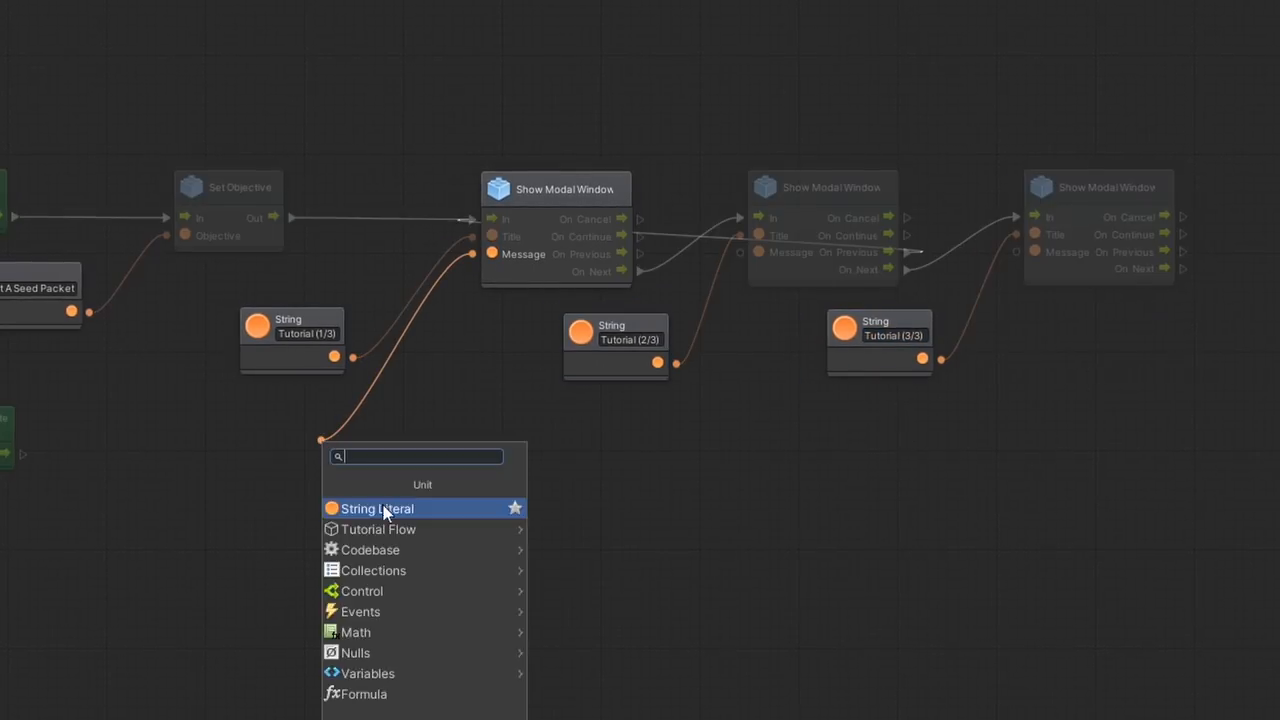
{"action": "left_click", "coordinate": [376, 510]}
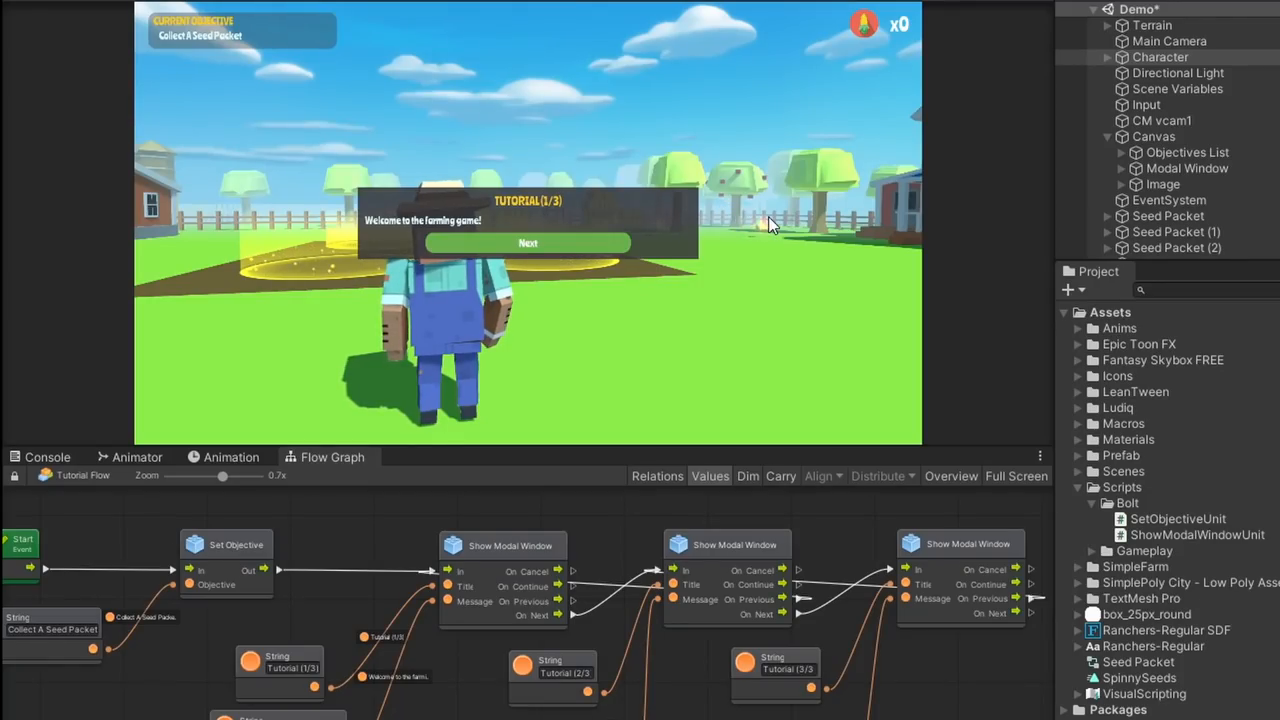
Start Play mode and step through Tutorial (1/3) and (2/3) with Next
{"action": "left_click", "coordinate": [528, 244]}
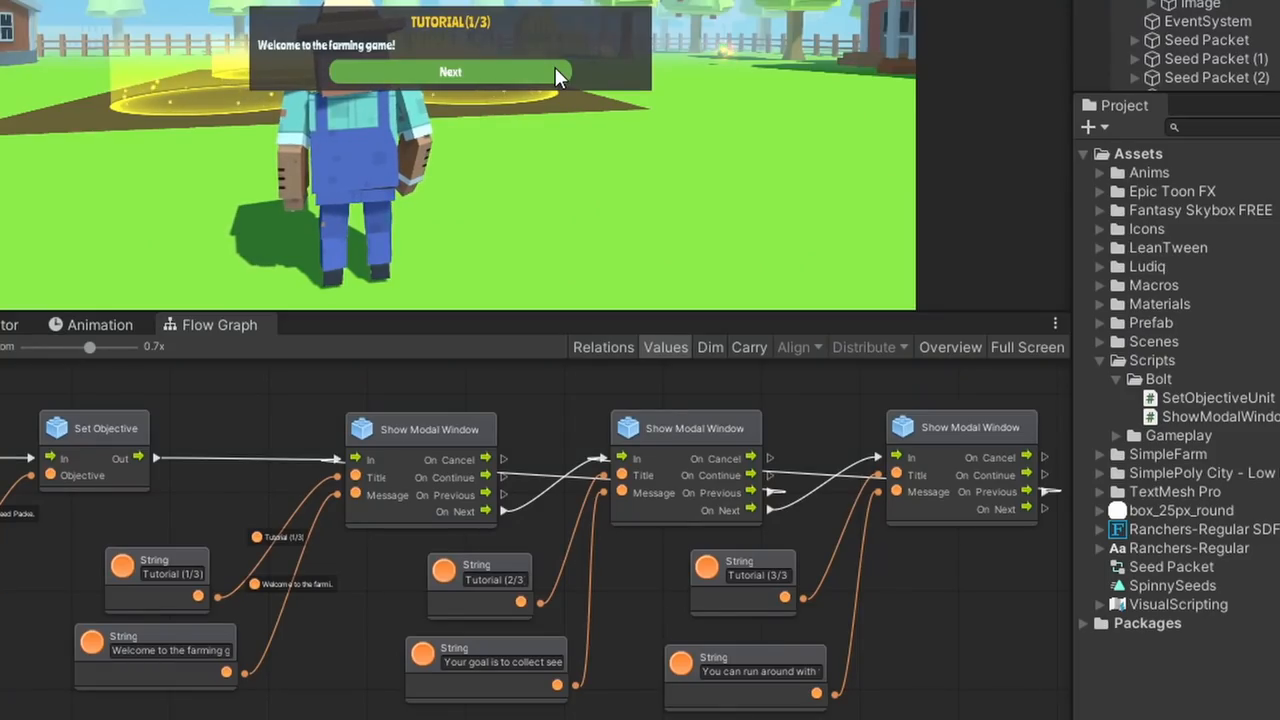
{"action": "left_click", "coordinate": [450, 72]}
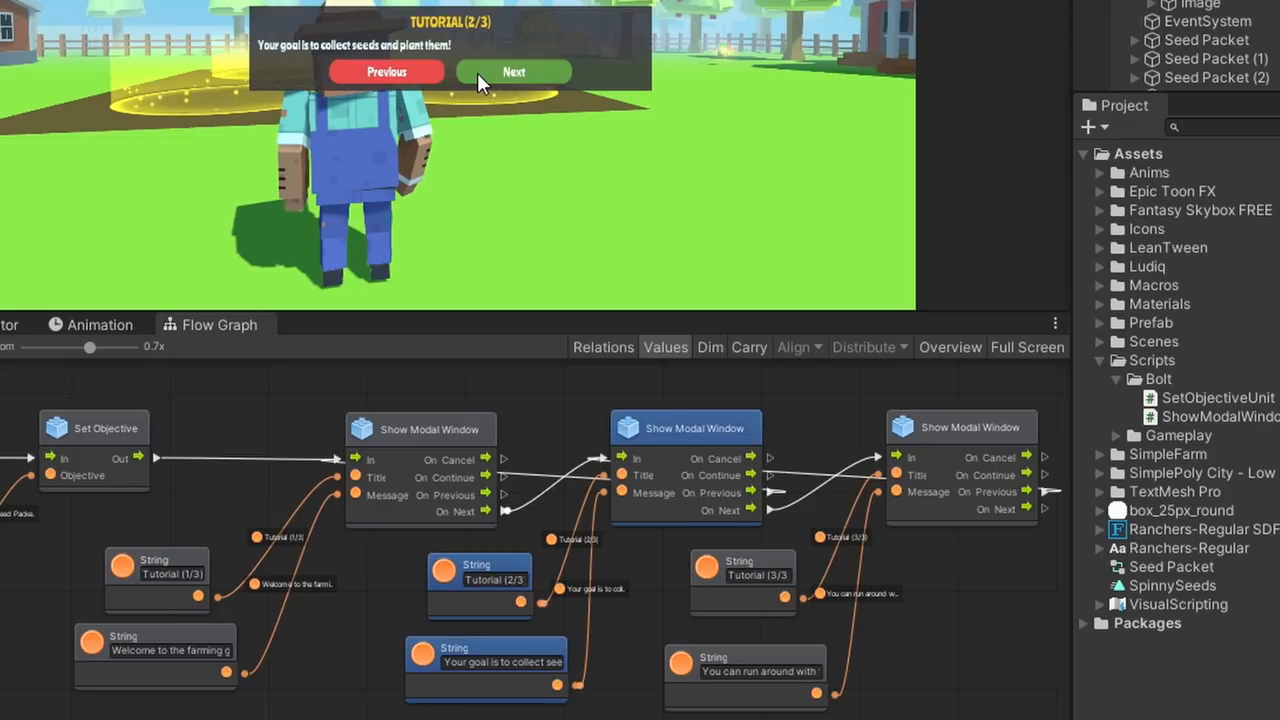
{"action": "left_click", "coordinate": [512, 72]}
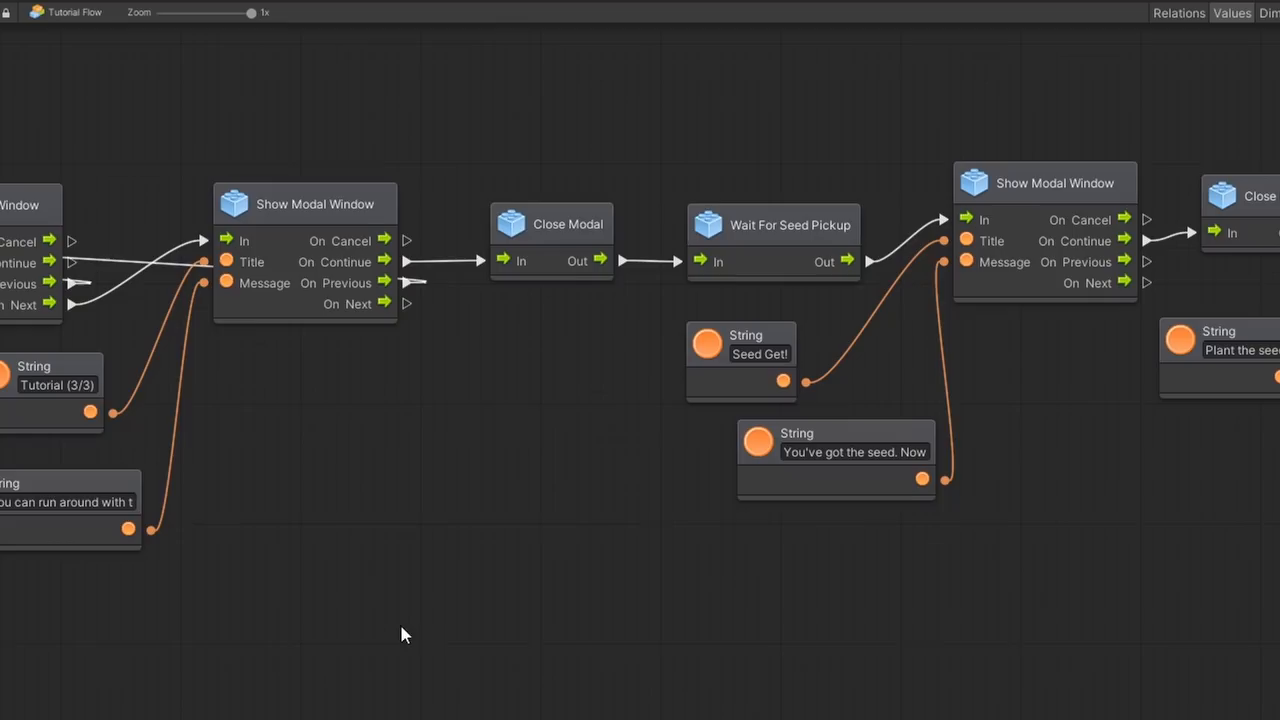
Add Close Modal, Wait For Seed Pickup, Seed Get! window, Plant the seed objective and Complete! window units
{"action": "left_click", "coordinate": [790, 216]}
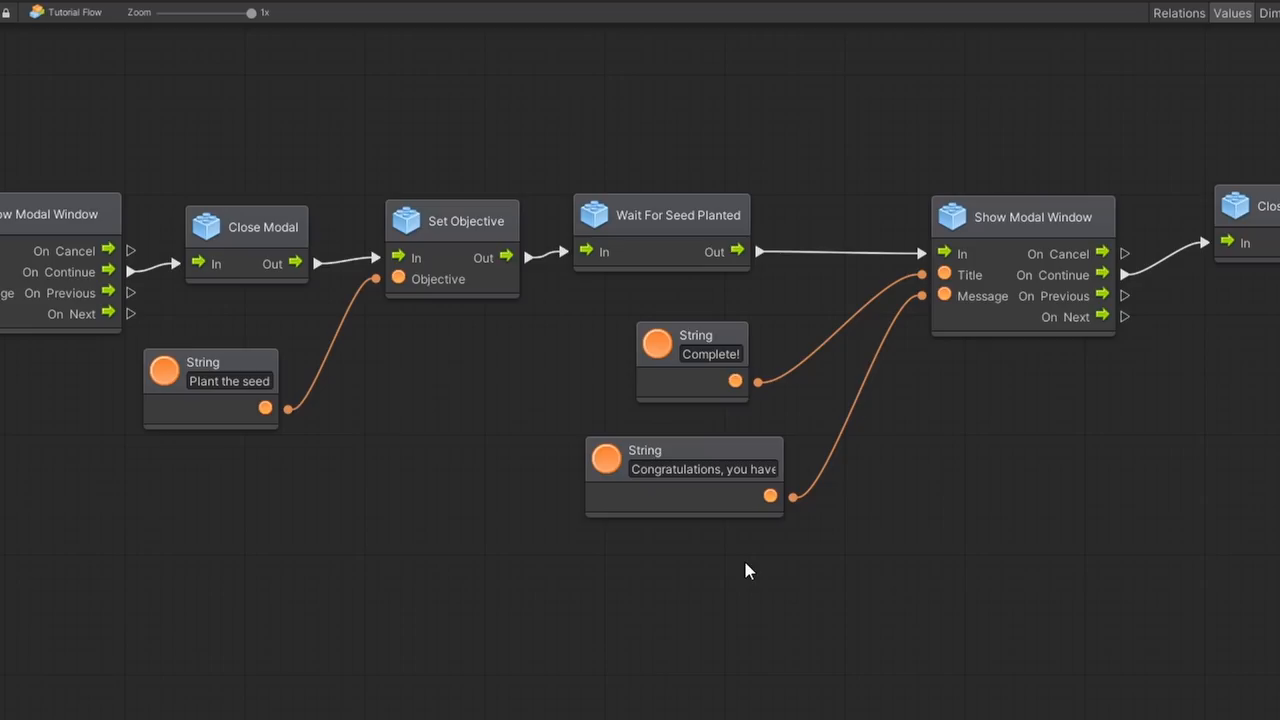
{"action": "scroll", "scroll_direction": "down", "scroll_amount": 3}
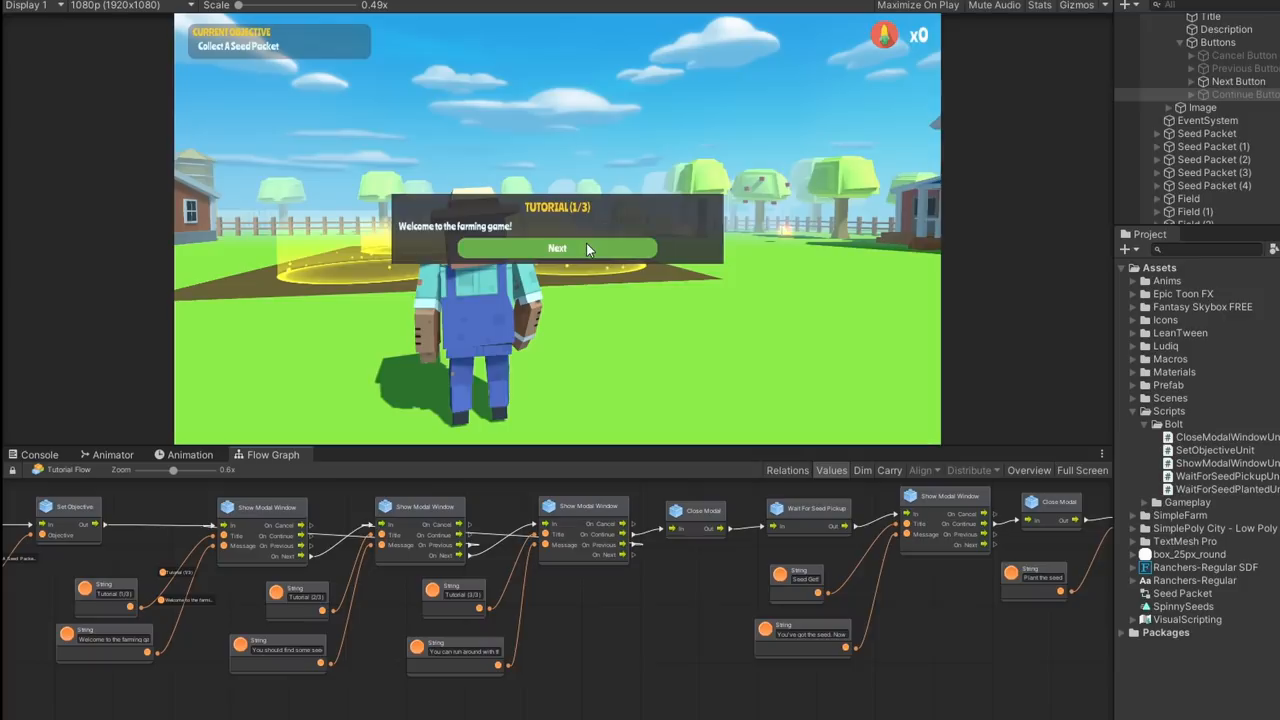
Advance through the three tutorial pages and continue past the Seed Get! message
{"action": "left_click", "coordinate": [556, 248]}
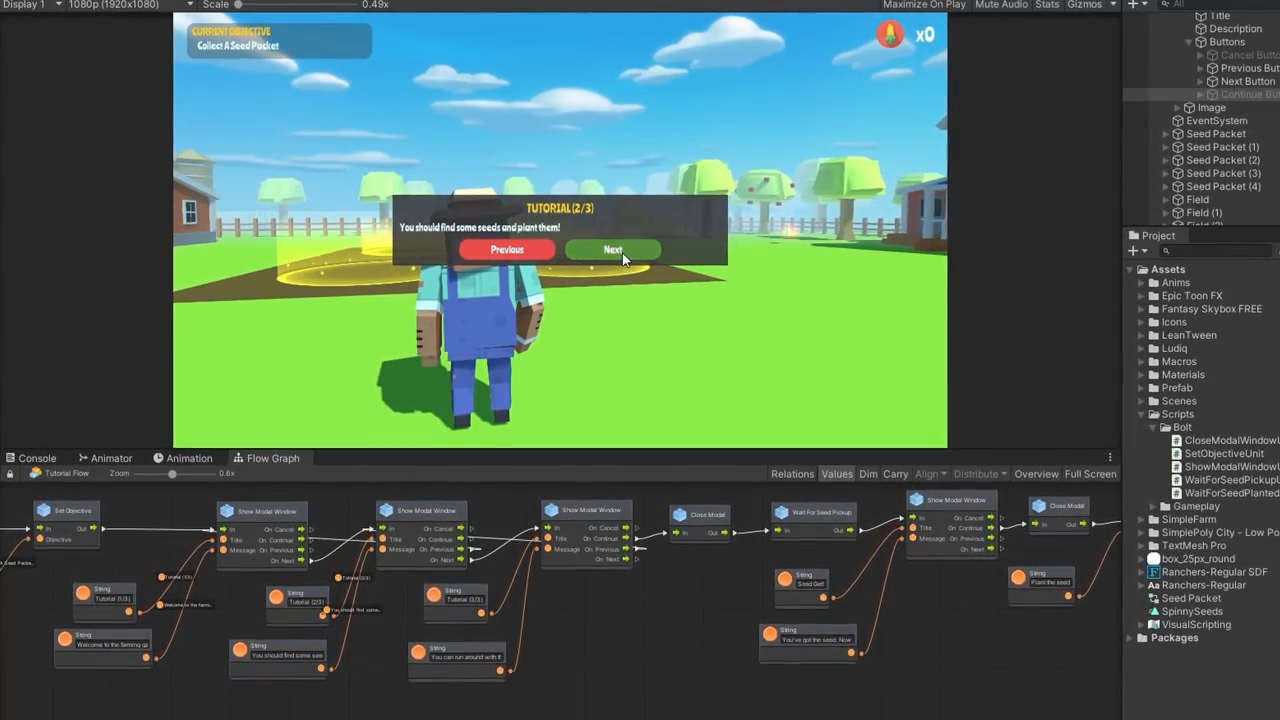
{"action": "left_click", "coordinate": [612, 248]}
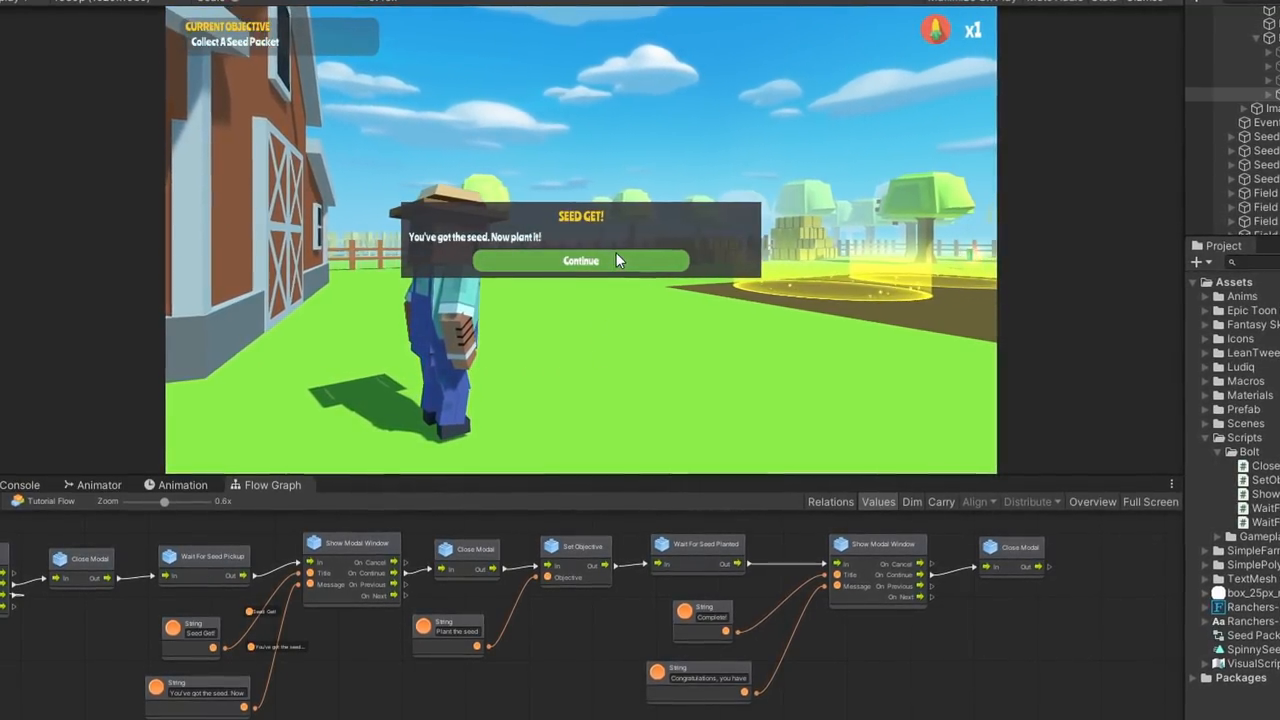
{"action": "left_click", "coordinate": [580, 260]}
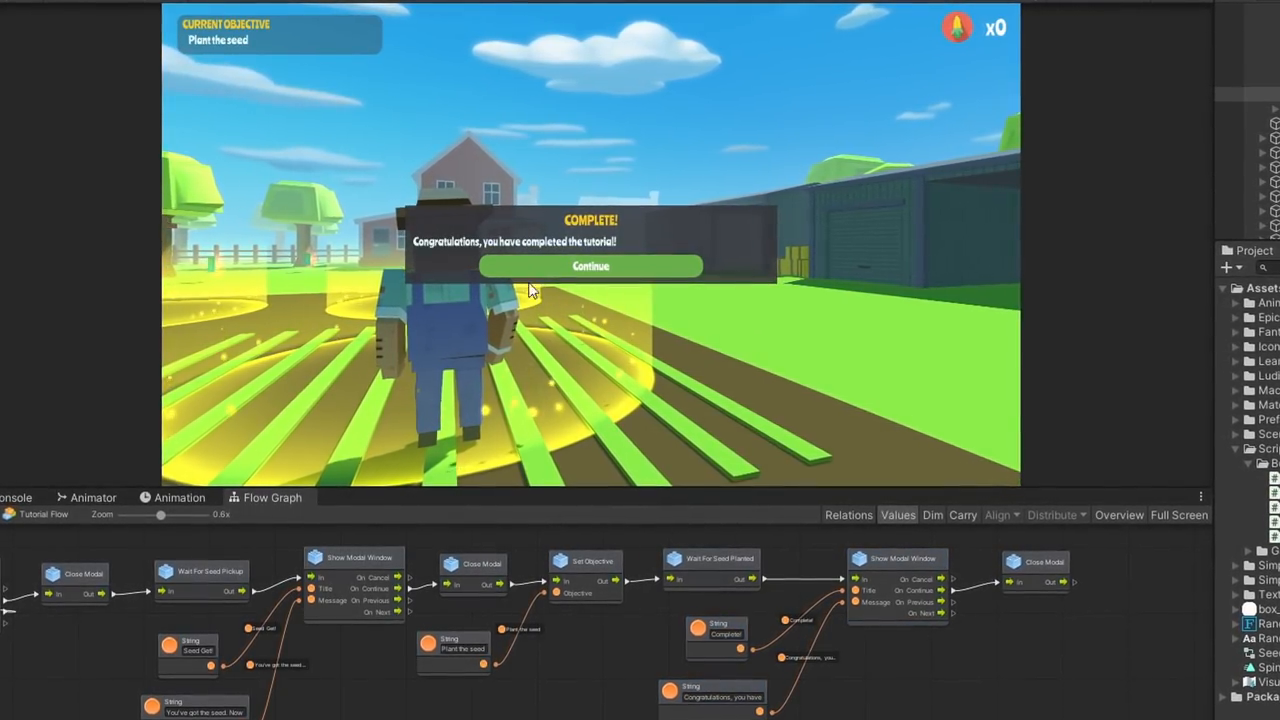
Plant the seed and dismiss the Complete! window to finish the tutorial
{"action": "left_click", "coordinate": [590, 266]}
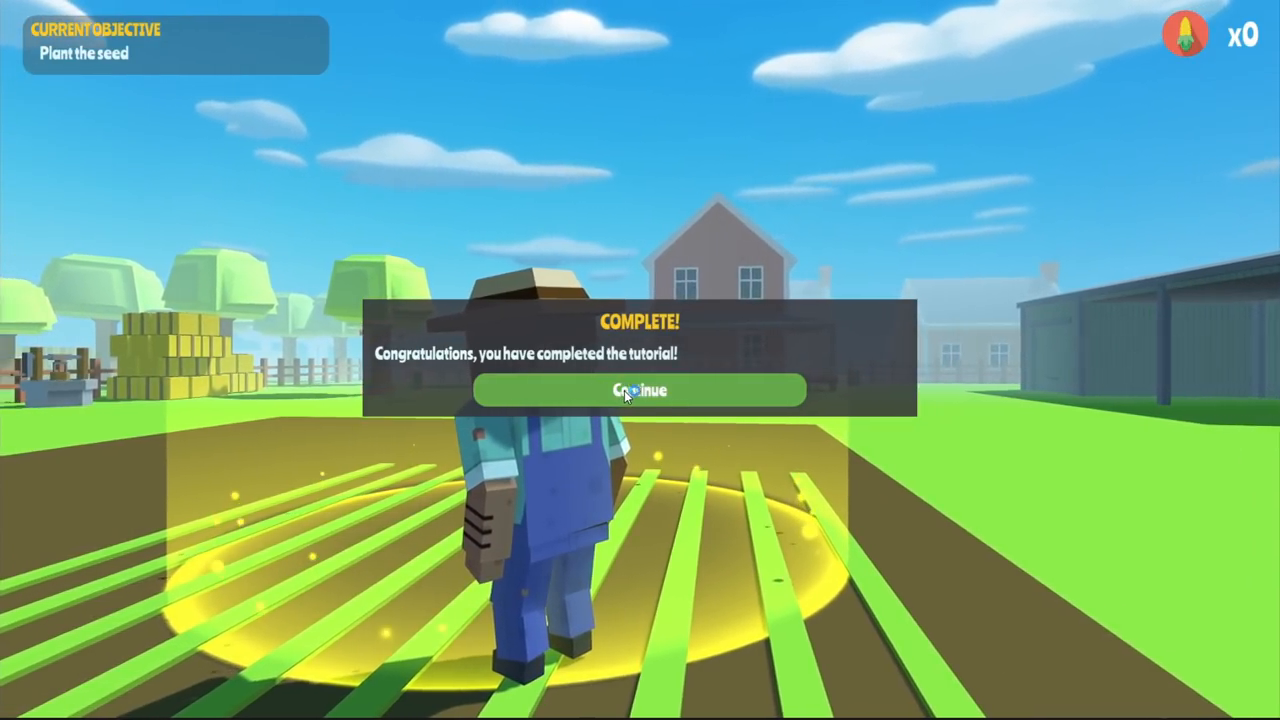
{"action": "left_click", "coordinate": [640, 390]}
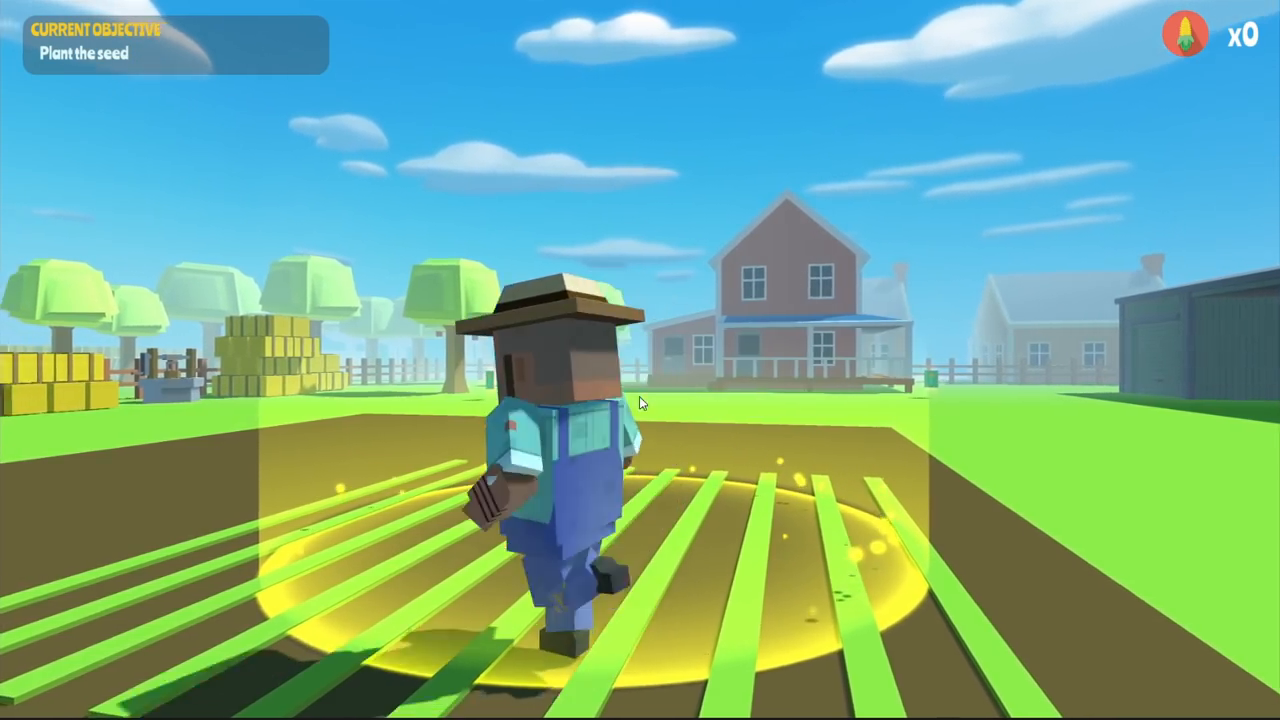